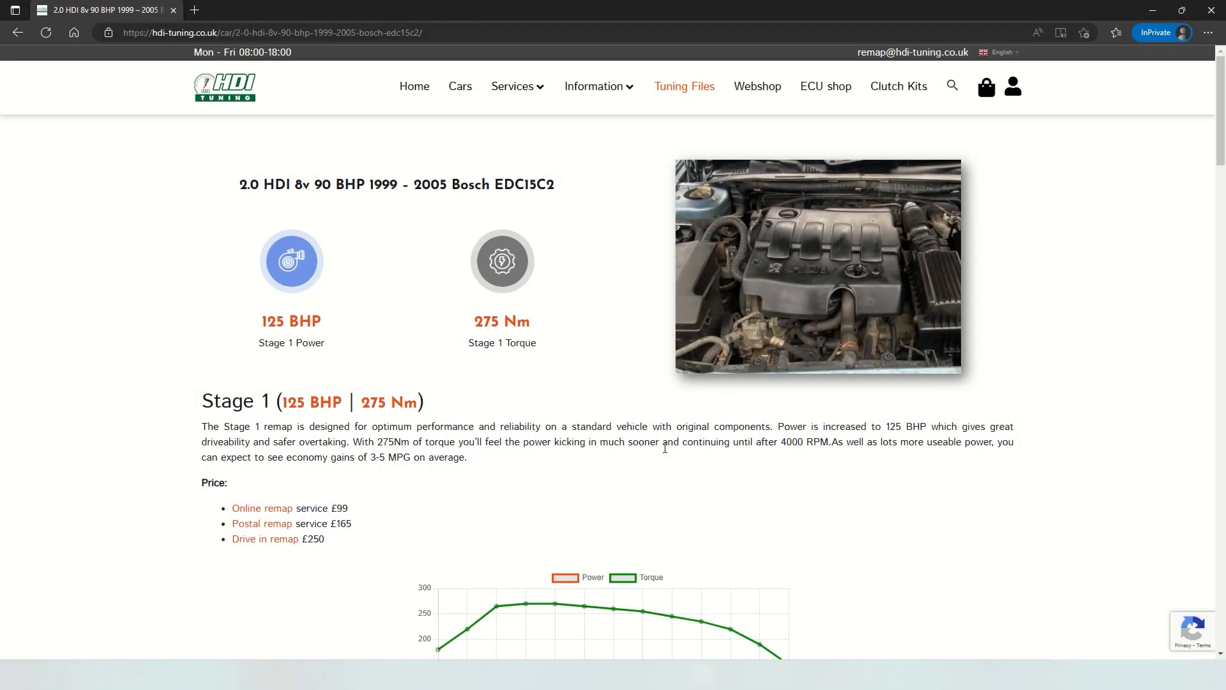
mouse_move(627, 269)
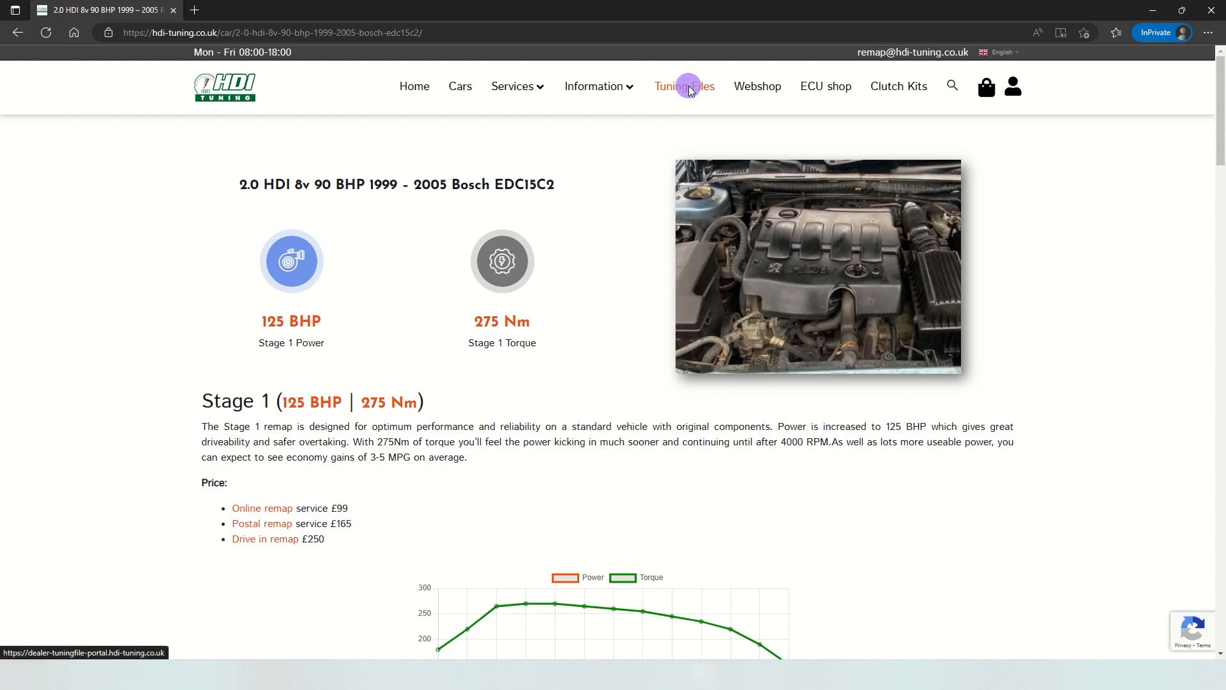
Upload the peugeot 306.bin original read and scan it to reveal variant 353483
left_click(684, 86)
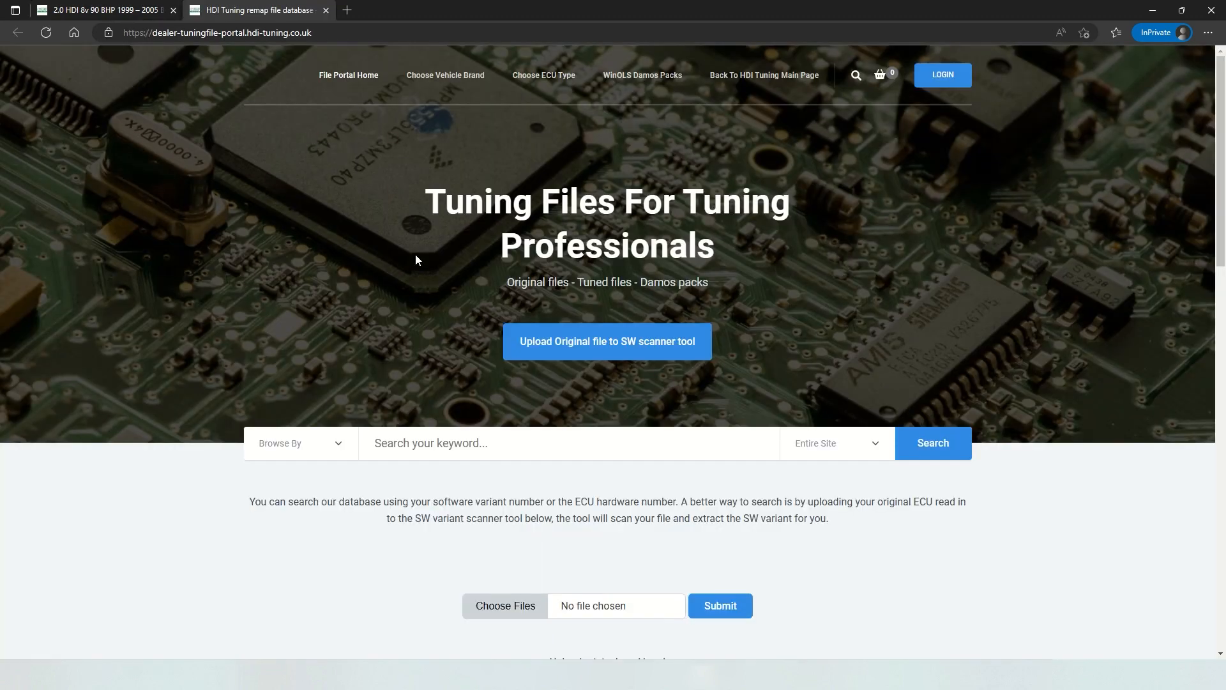
scroll("down", 3)
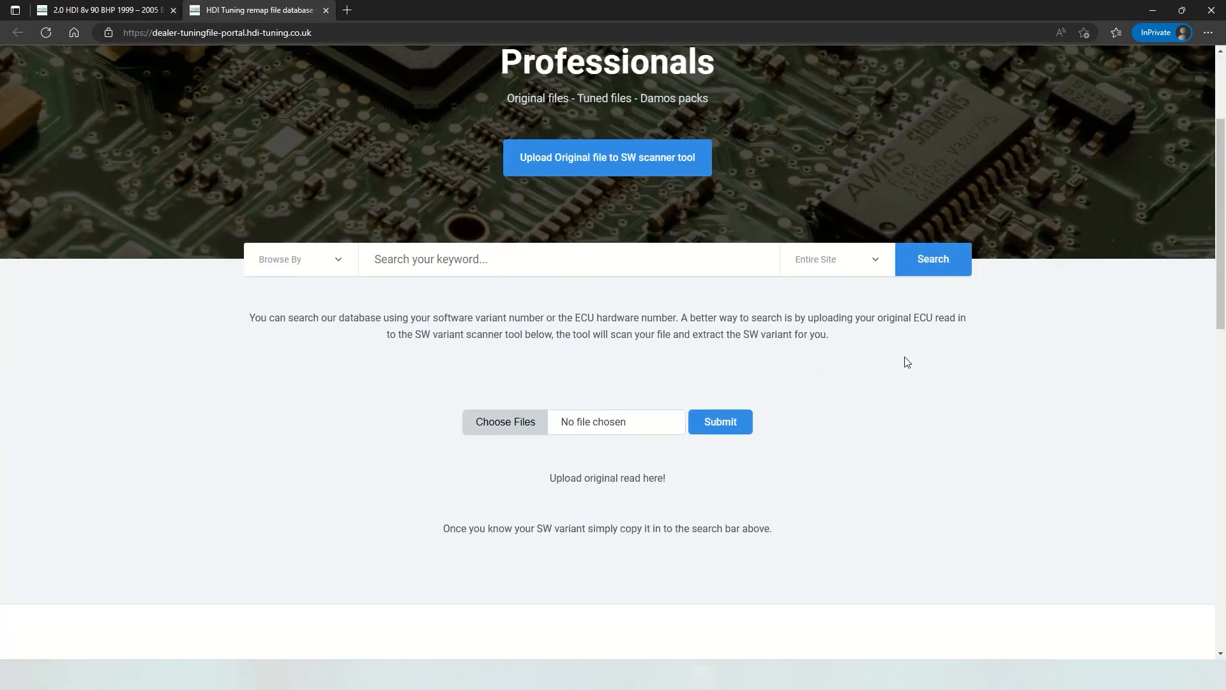
left_click(506, 422)
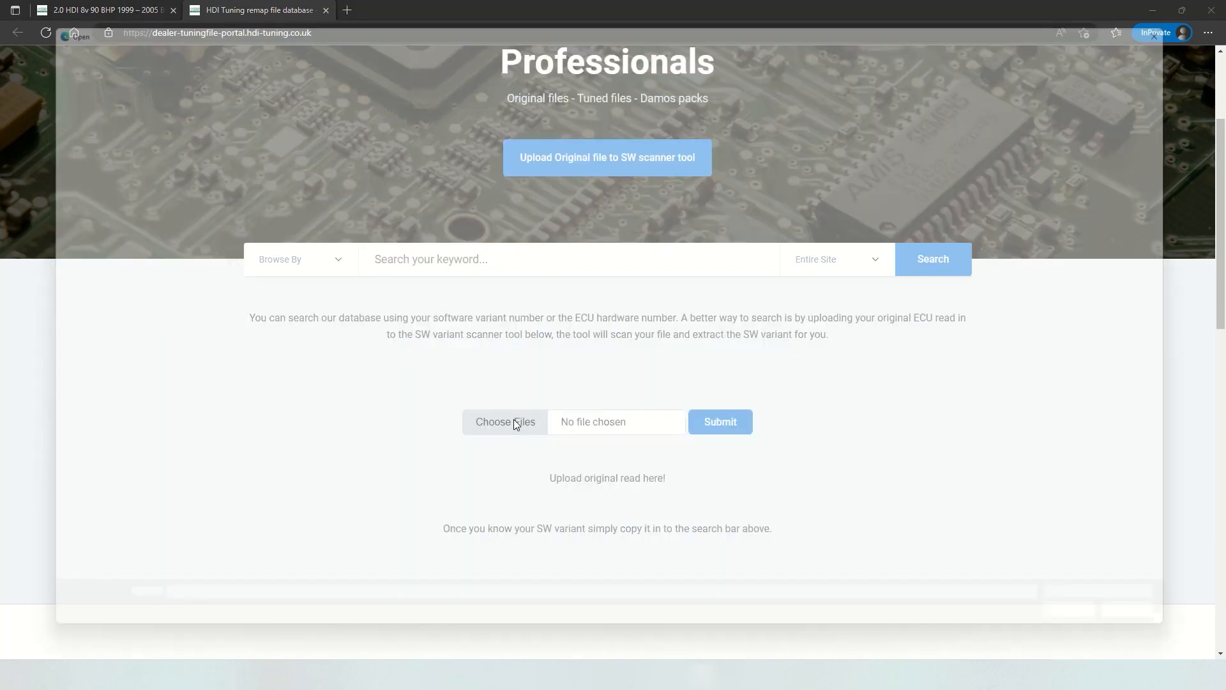
left_click(505, 421)
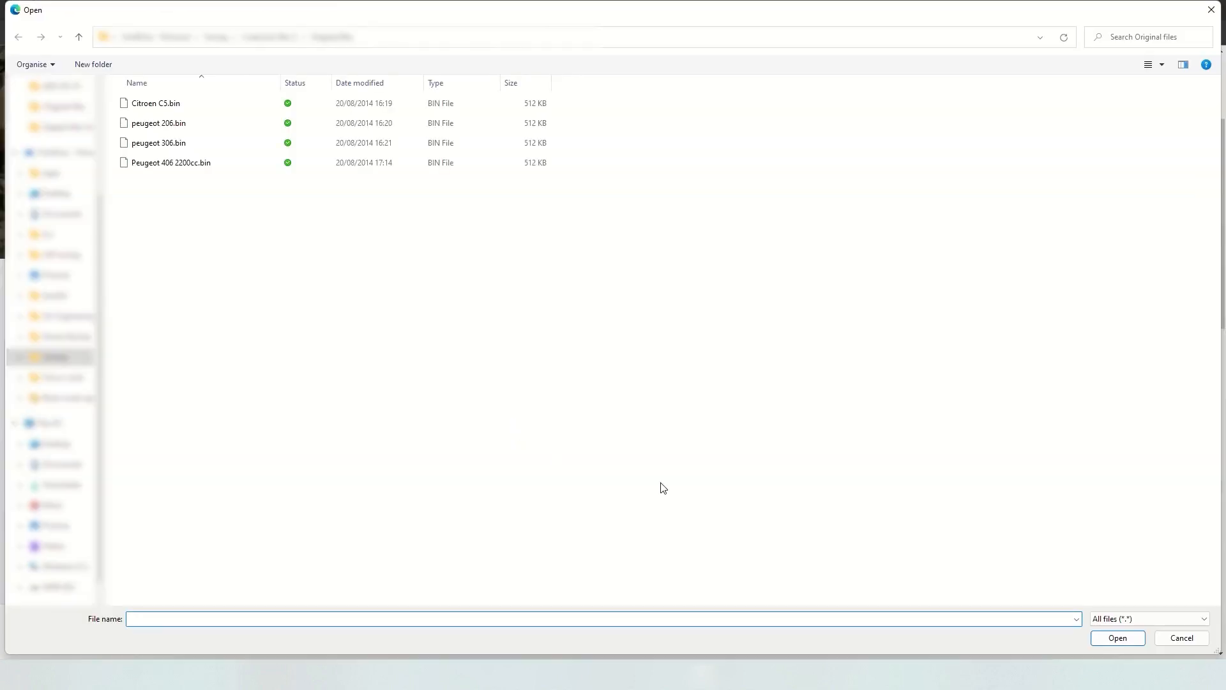
left_click(158, 142)
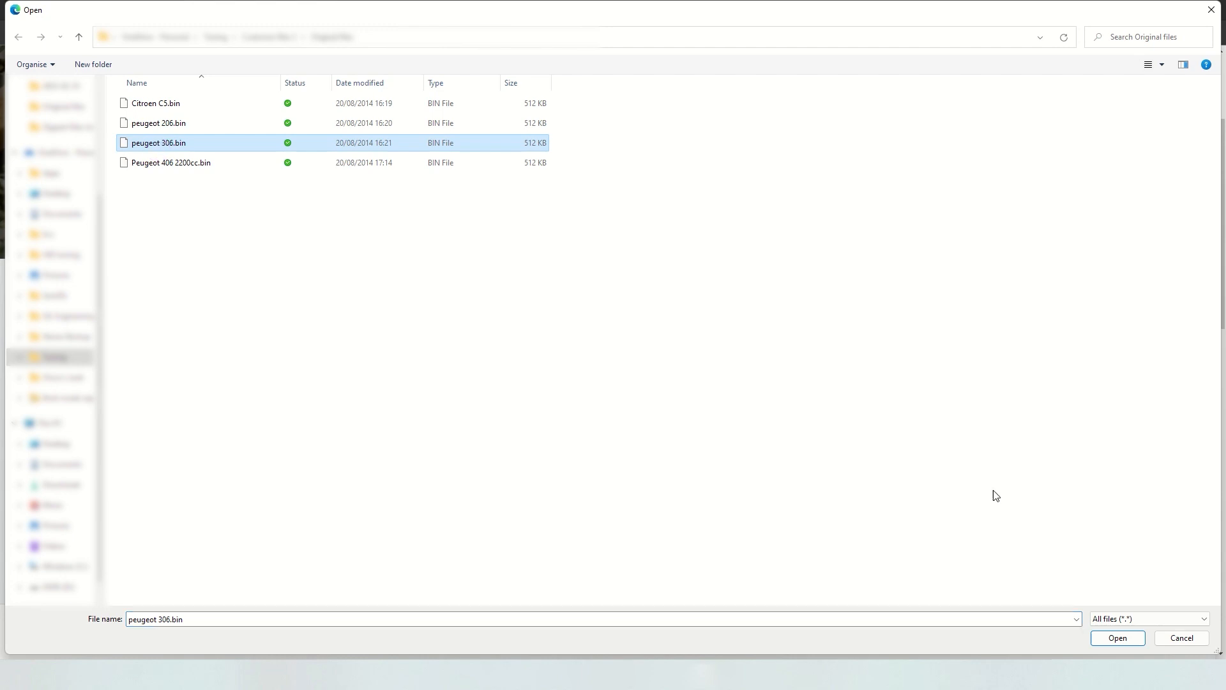
left_click(1117, 637)
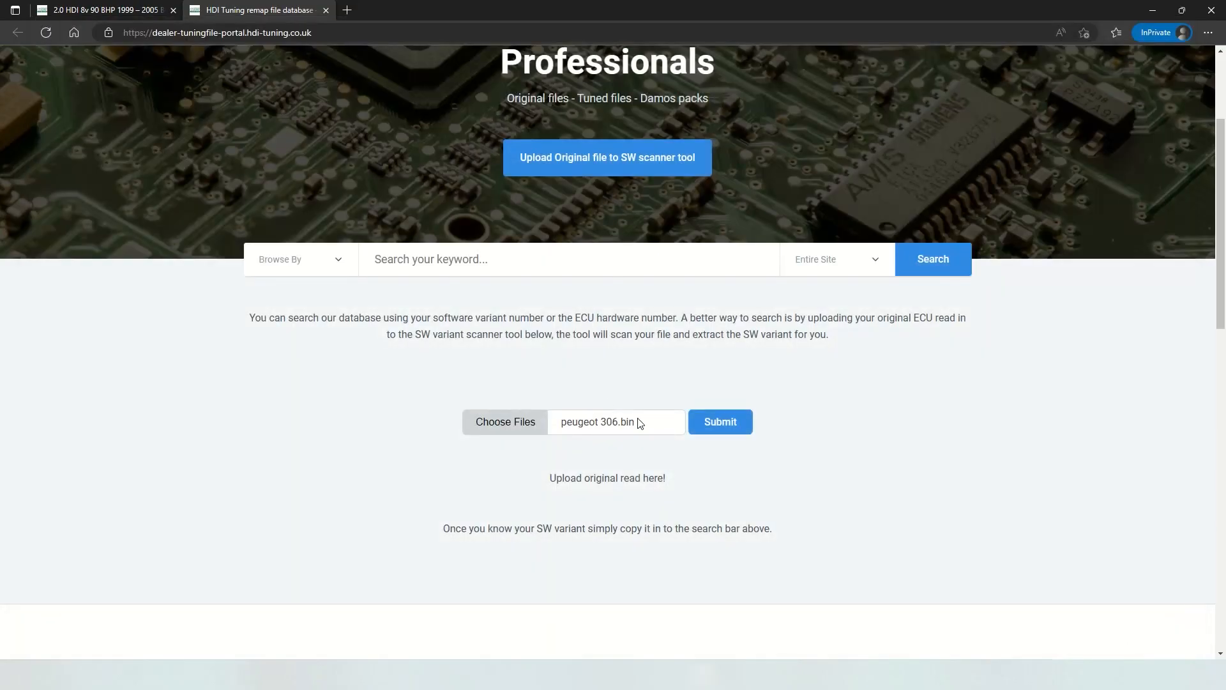
left_click(720, 421)
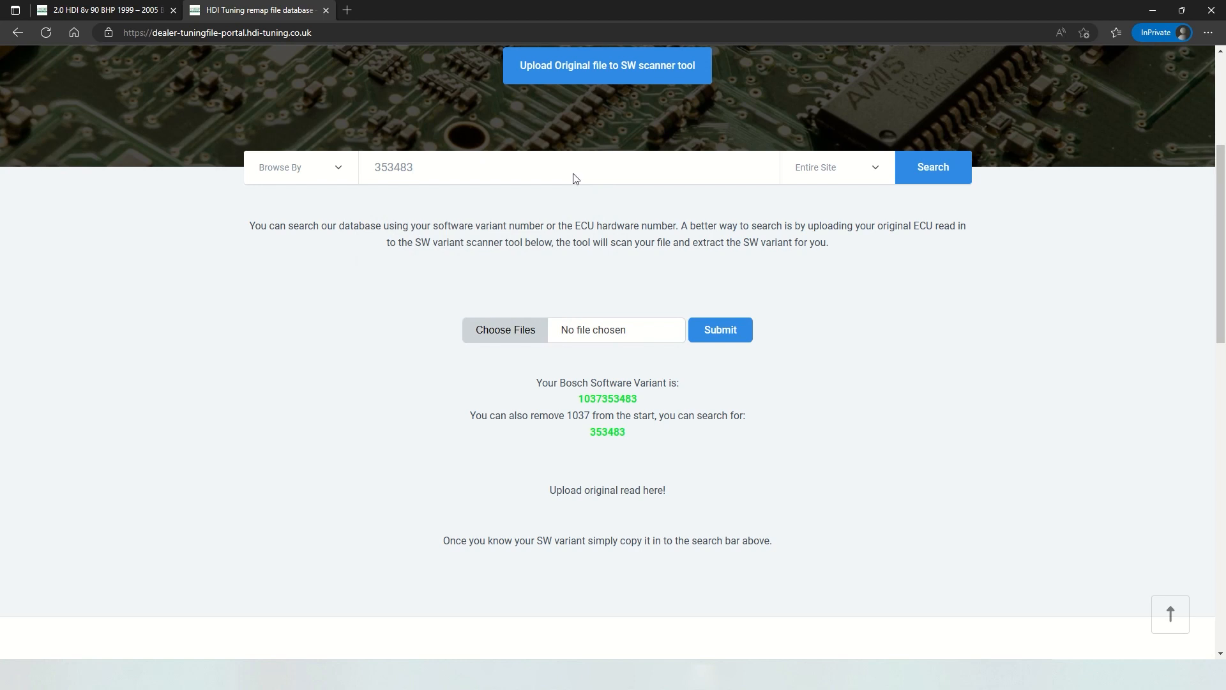
Search variant 353483 and review the first page of the 14 Peugeot 306 results
left_click(933, 167)
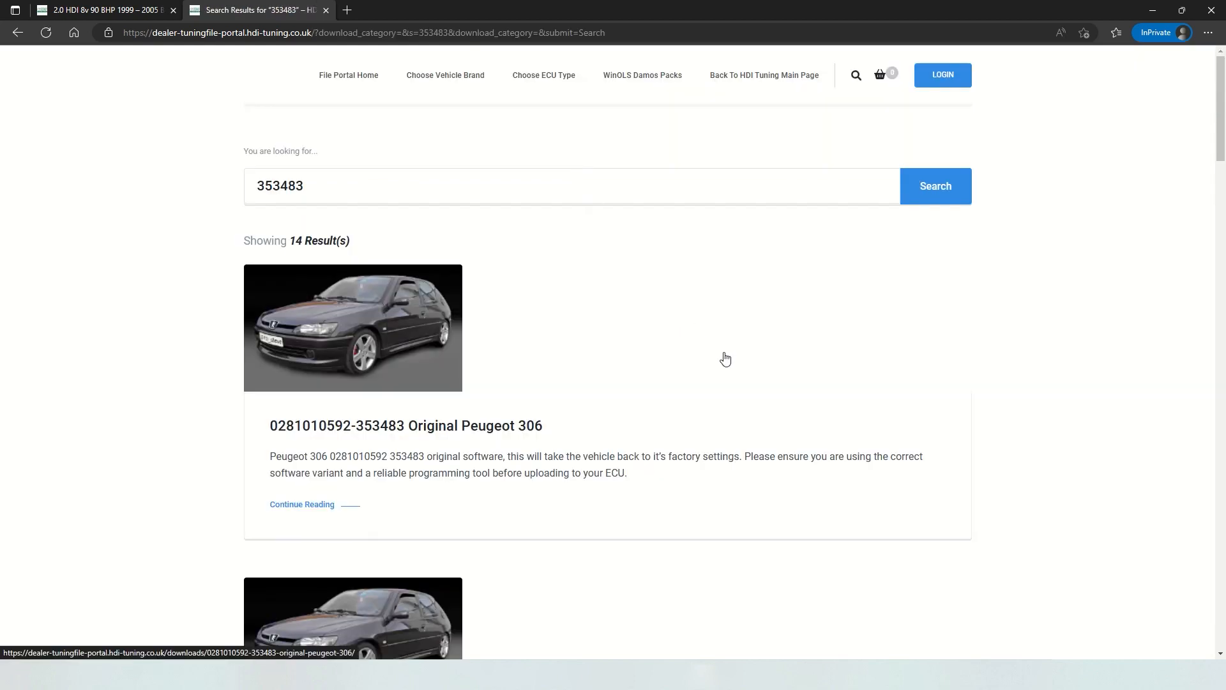
mouse_move(831, 333)
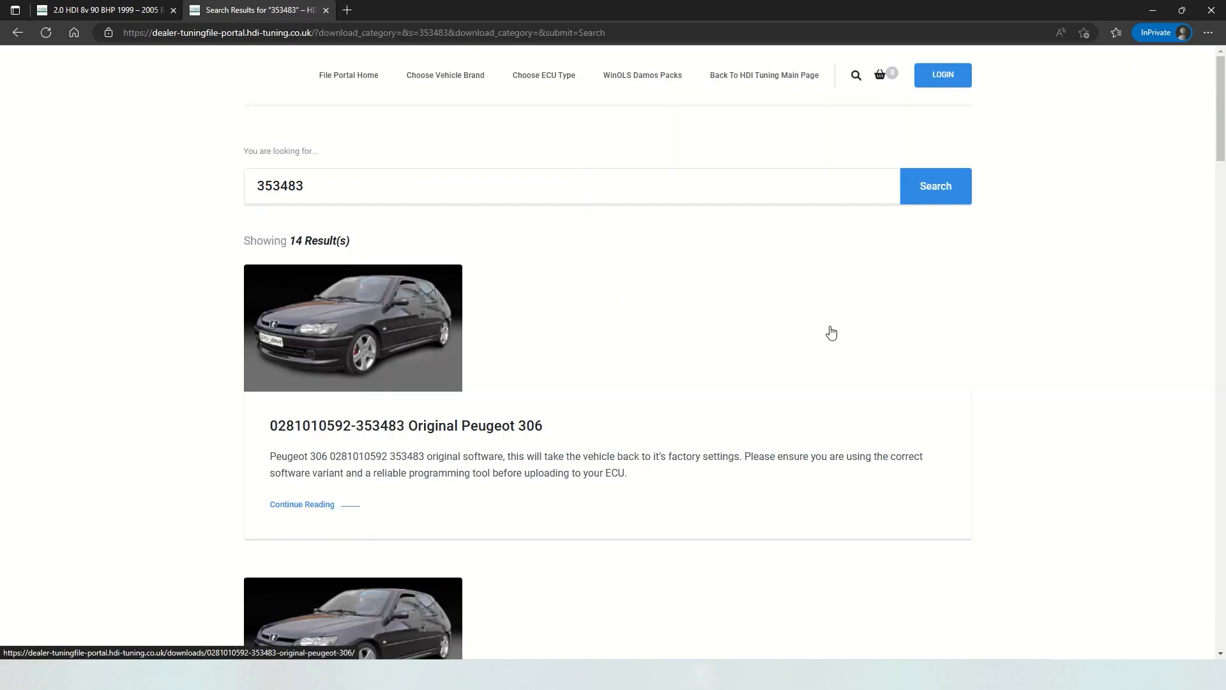
scroll("down", 3)
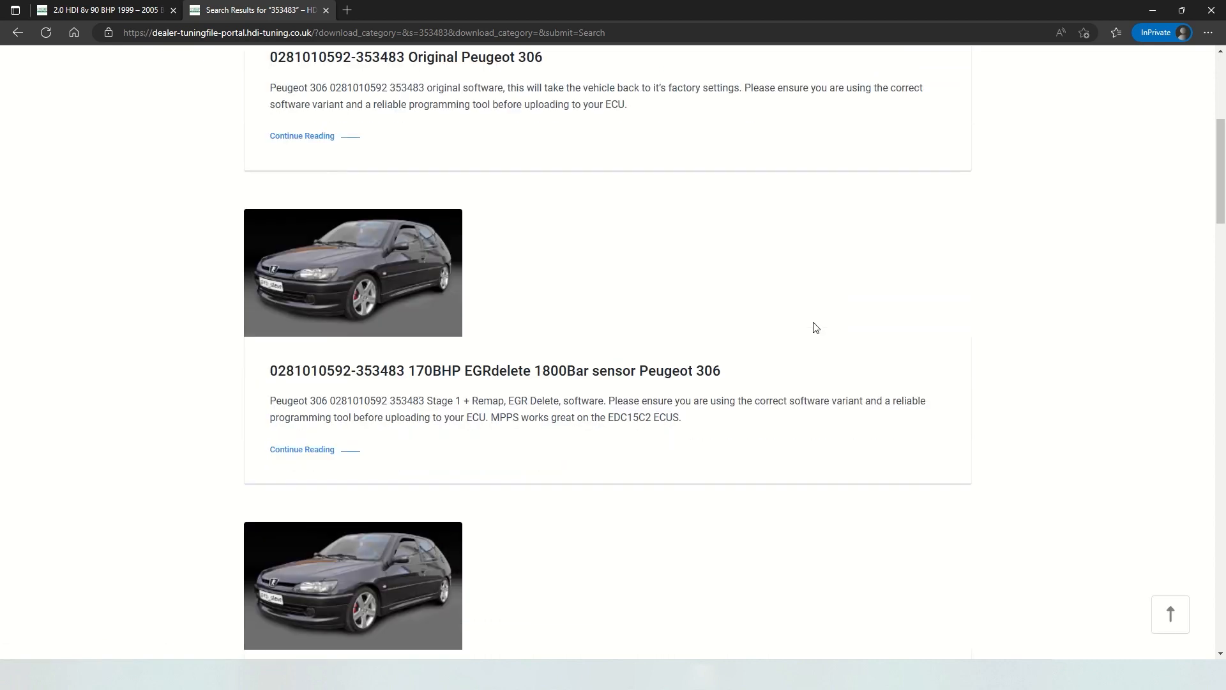
scroll("down", 3)
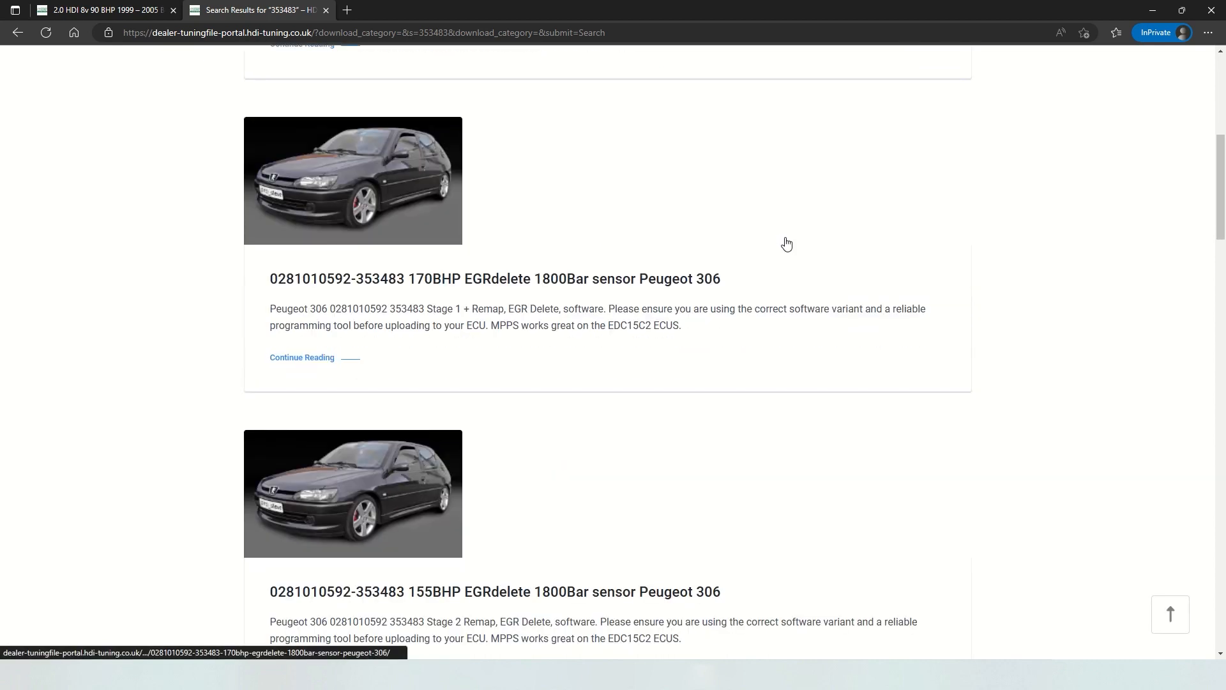
scroll("down", 3)
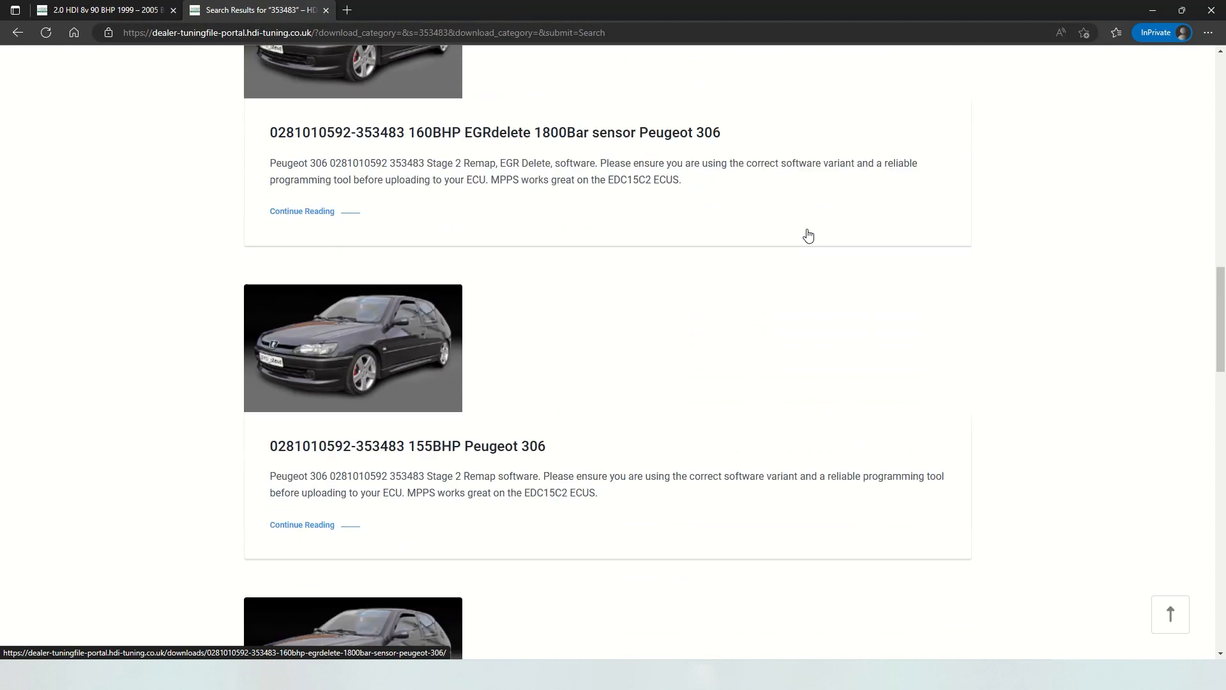
scroll("down", 3)
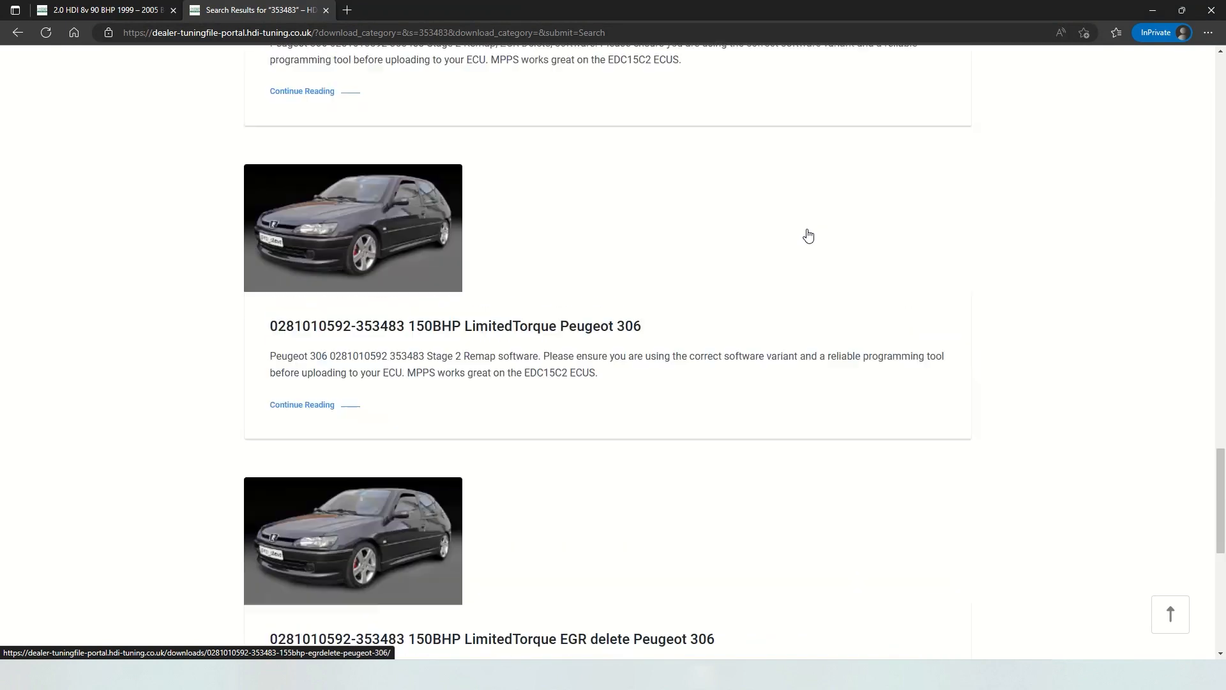
scroll("down", 3)
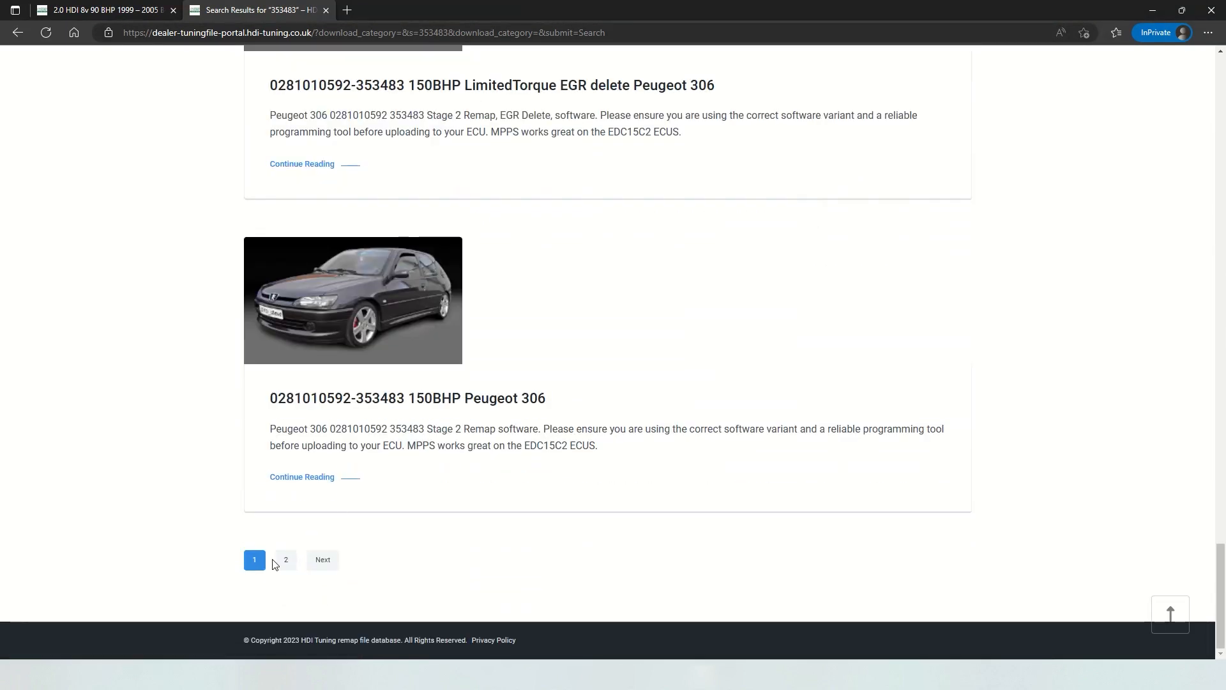
Review the second page of the Peugeot 306 results for 353483
left_click(285, 560)
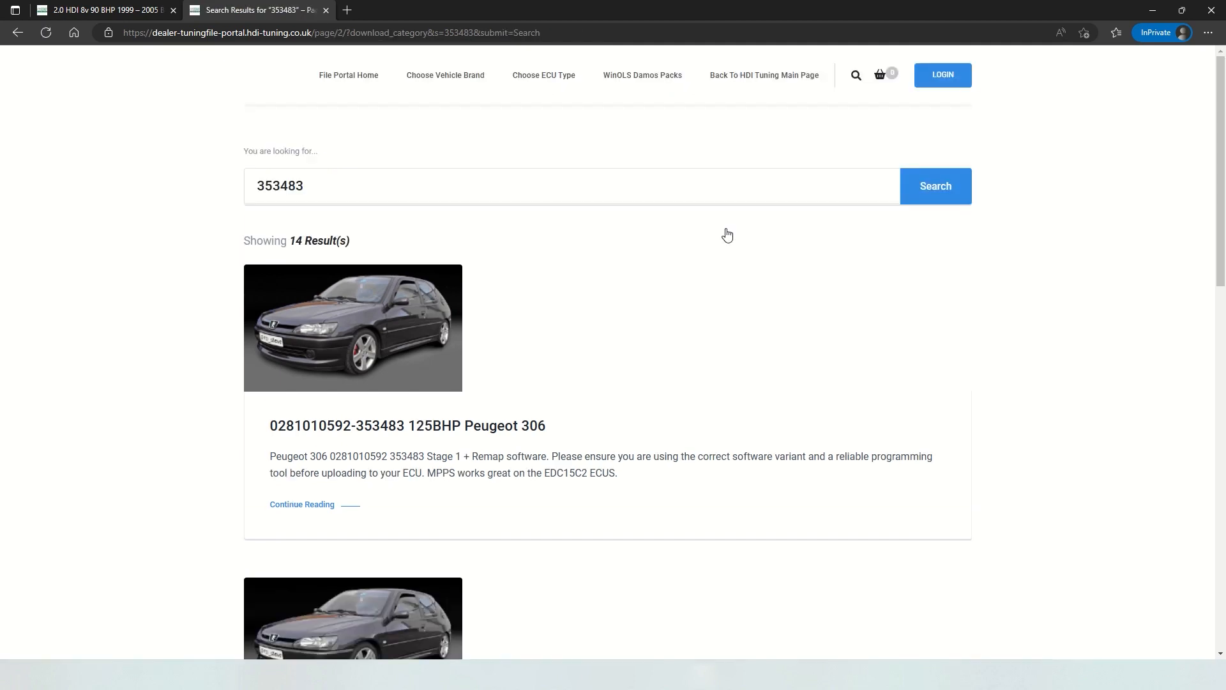
scroll("down", 3)
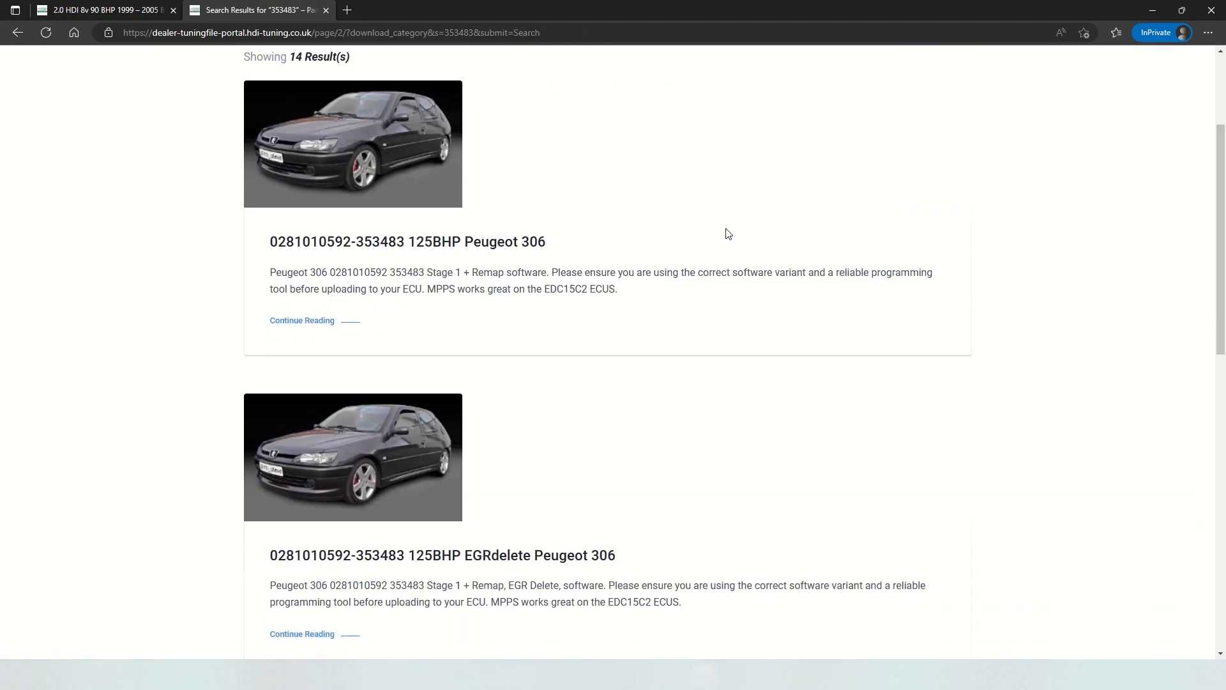
scroll("down", 3)
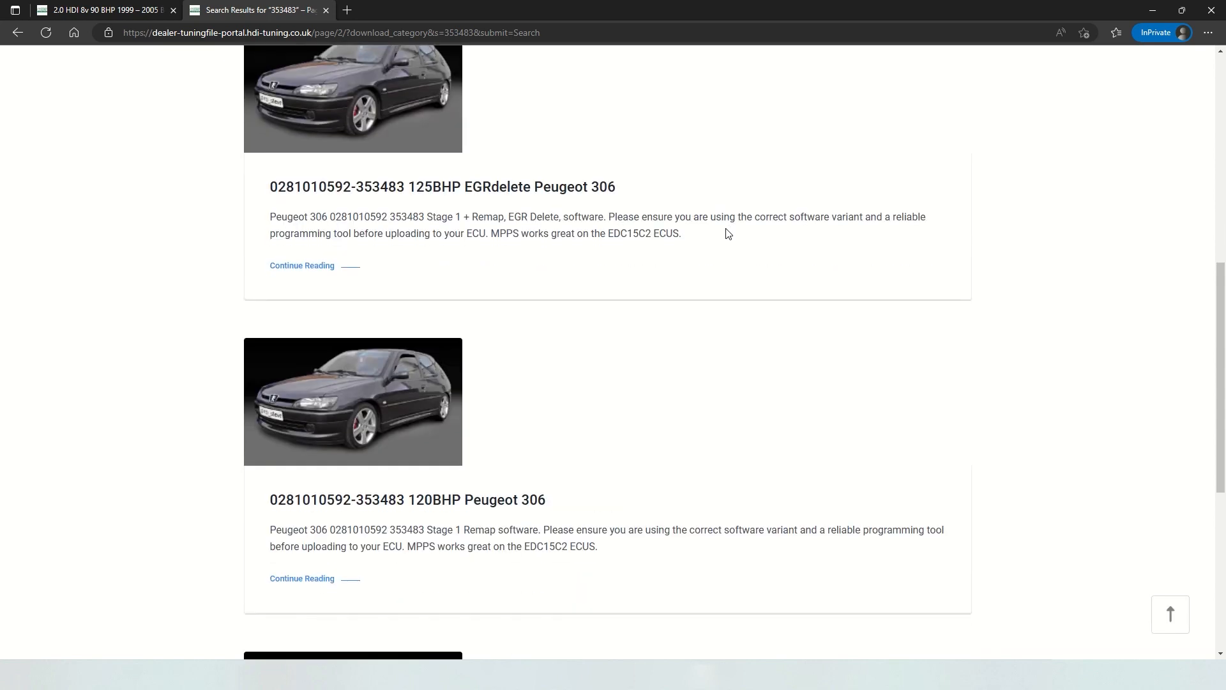
scroll("down", 3)
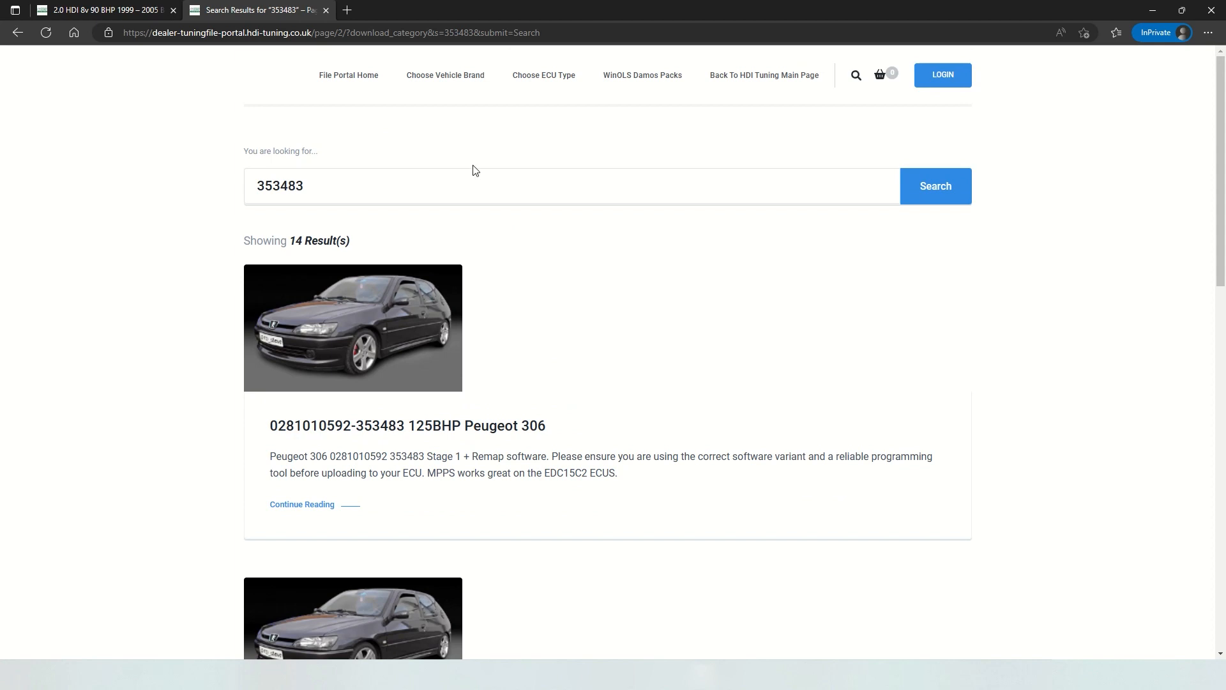
mouse_move(361, 83)
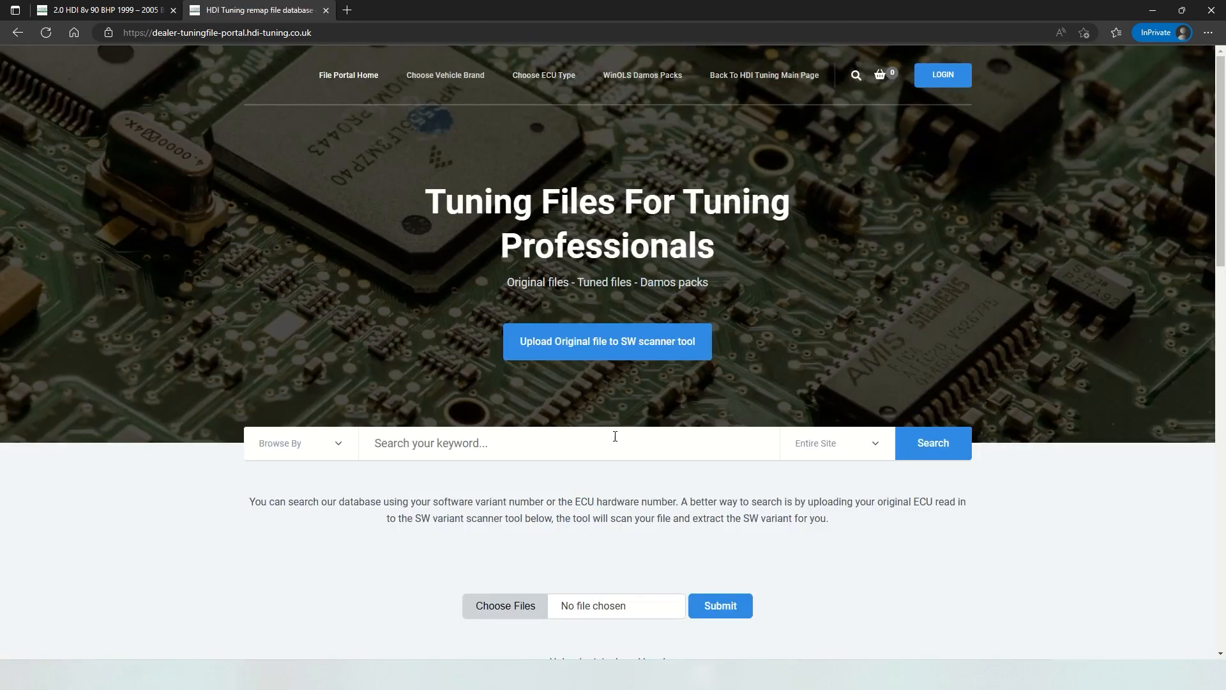
Upload the peugeot 206.bin original read and enter its variant 374499 as the search term
scroll("down", 3)
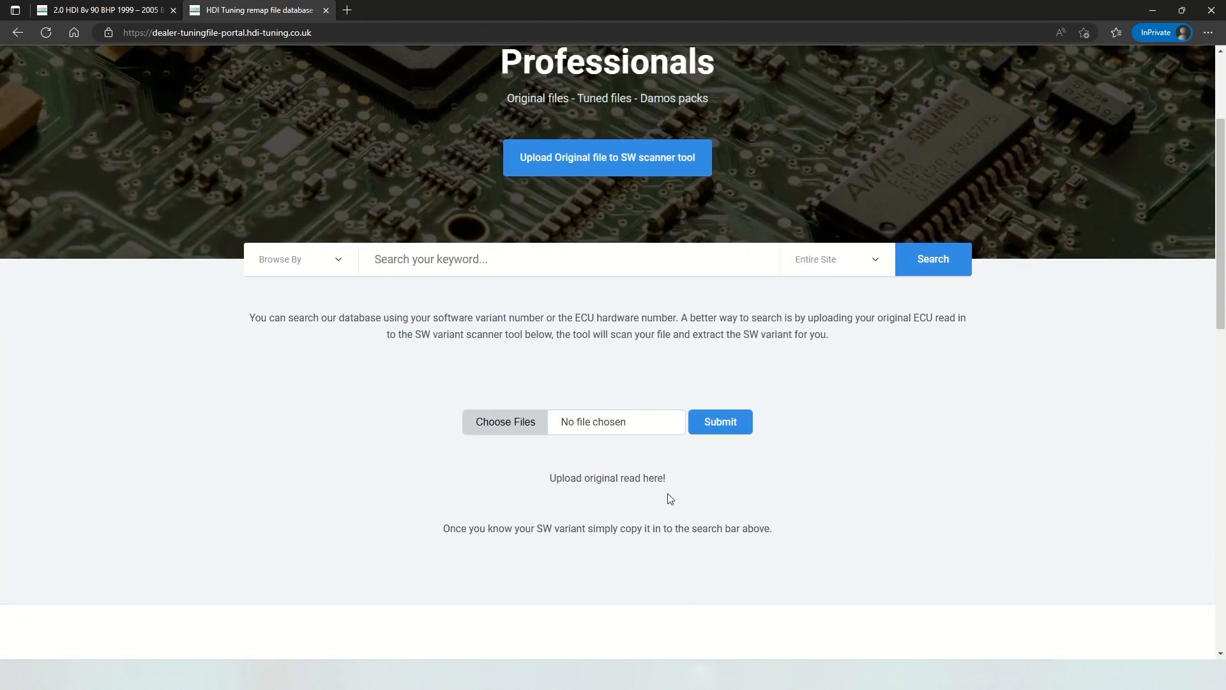
left_click(505, 421)
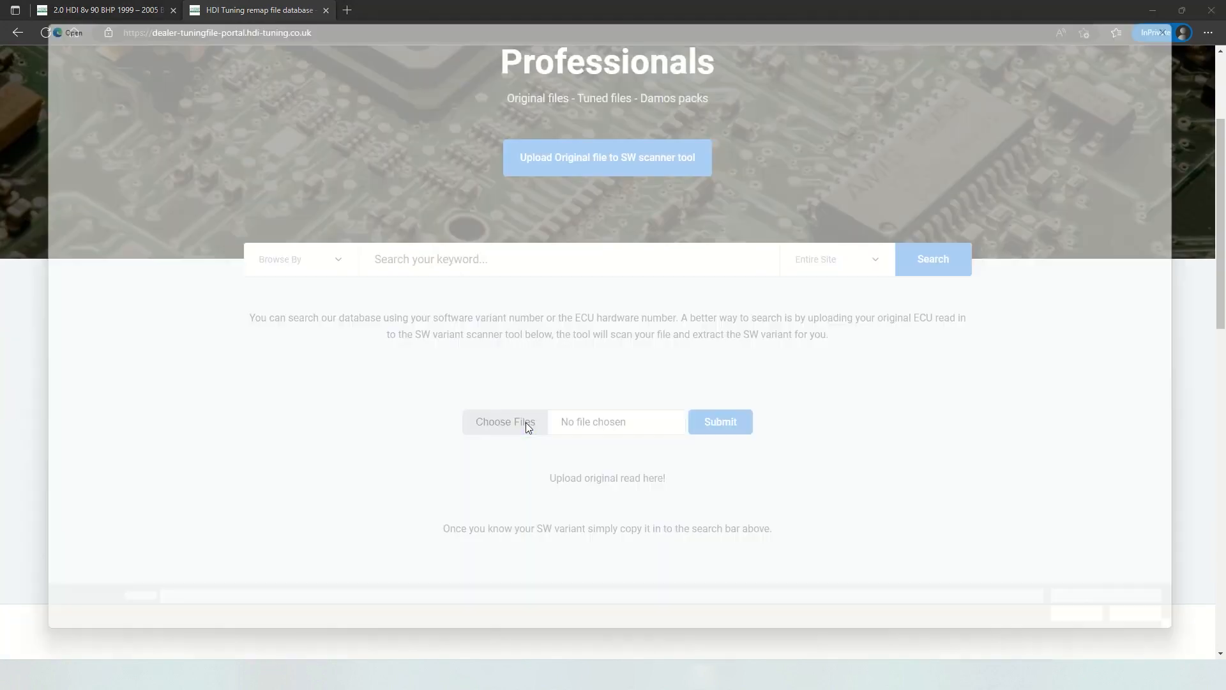
left_click(505, 421)
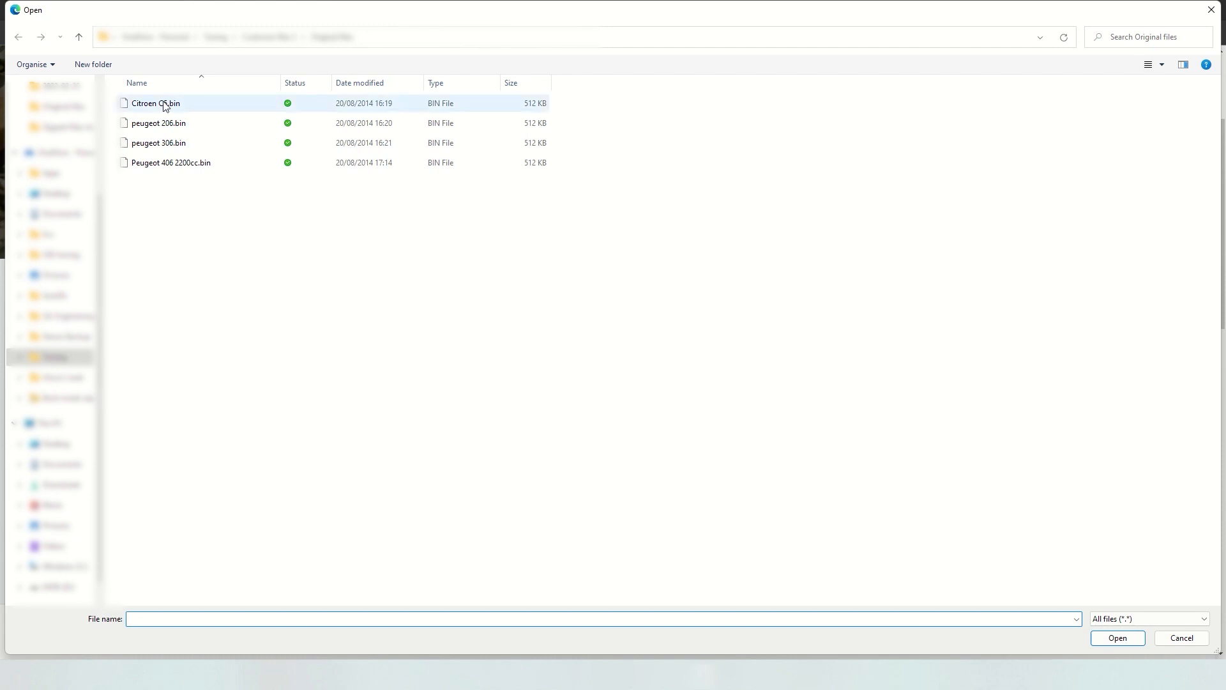
left_click(158, 124)
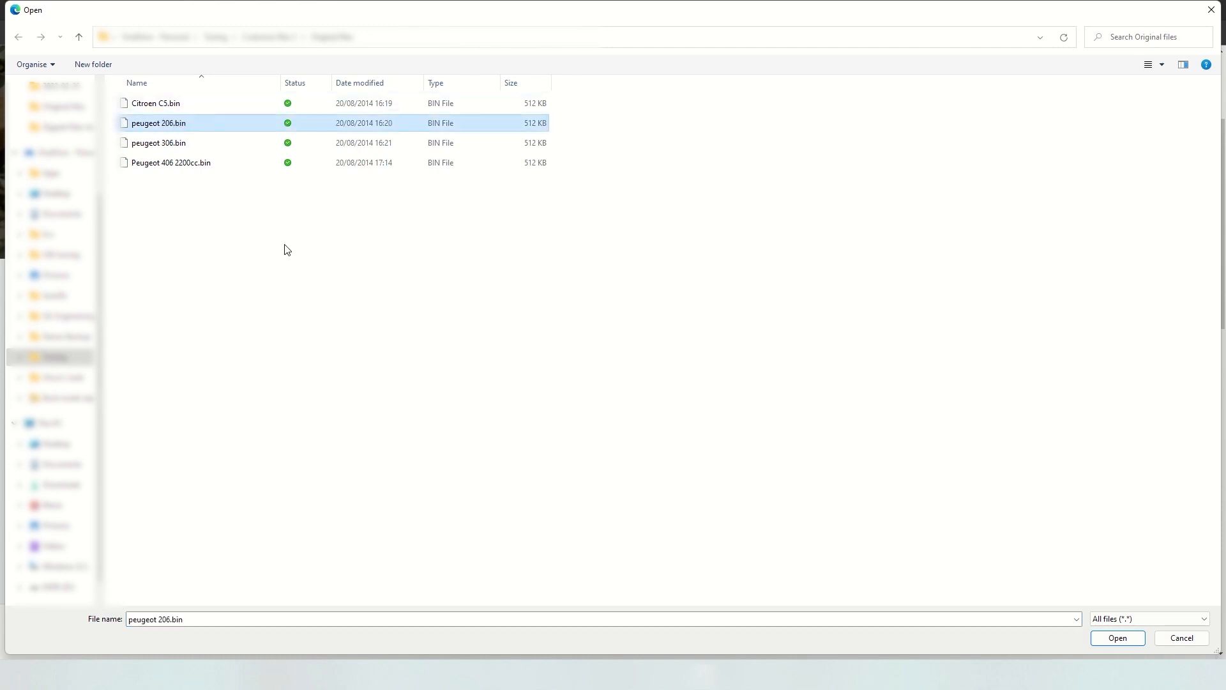
left_click(1118, 638)
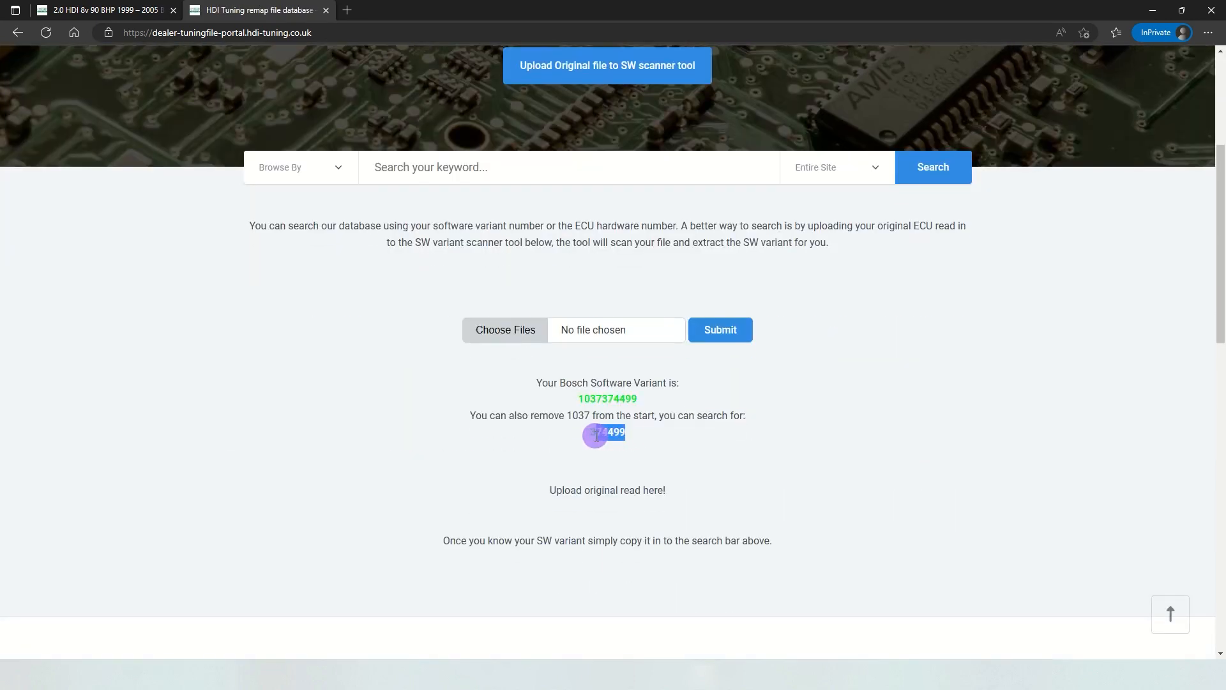
type("374499")
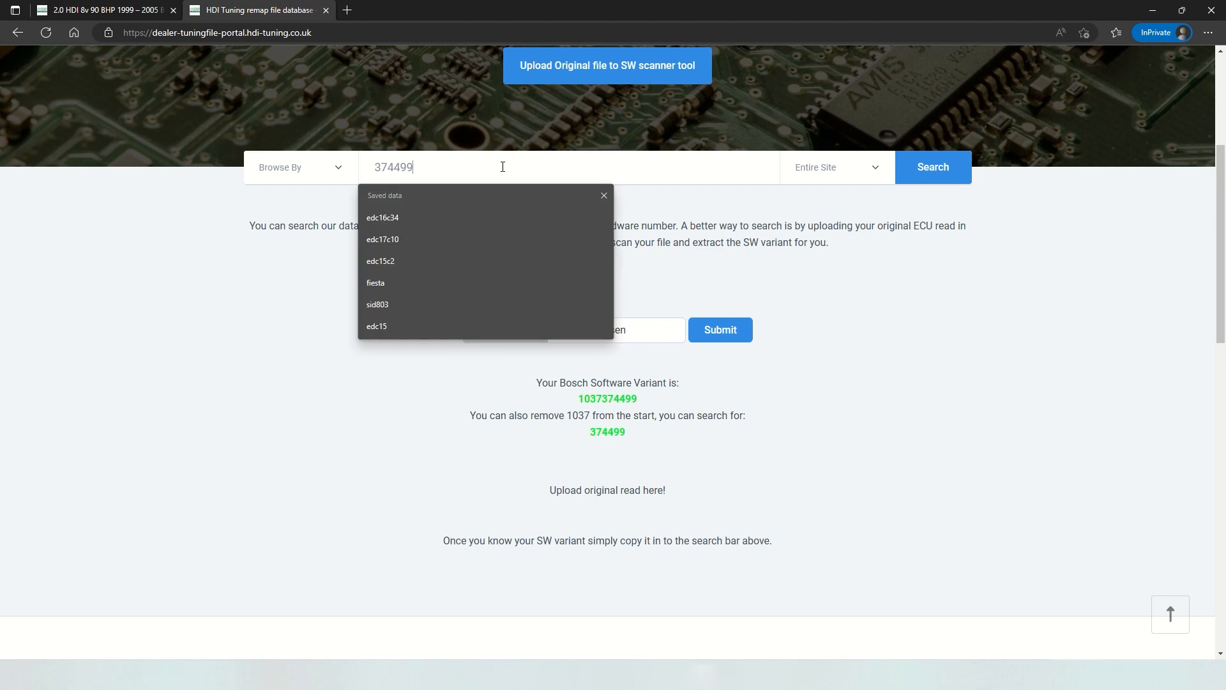
Search variant 374499 and review the 4 Peugeot 206 file results
left_click(933, 166)
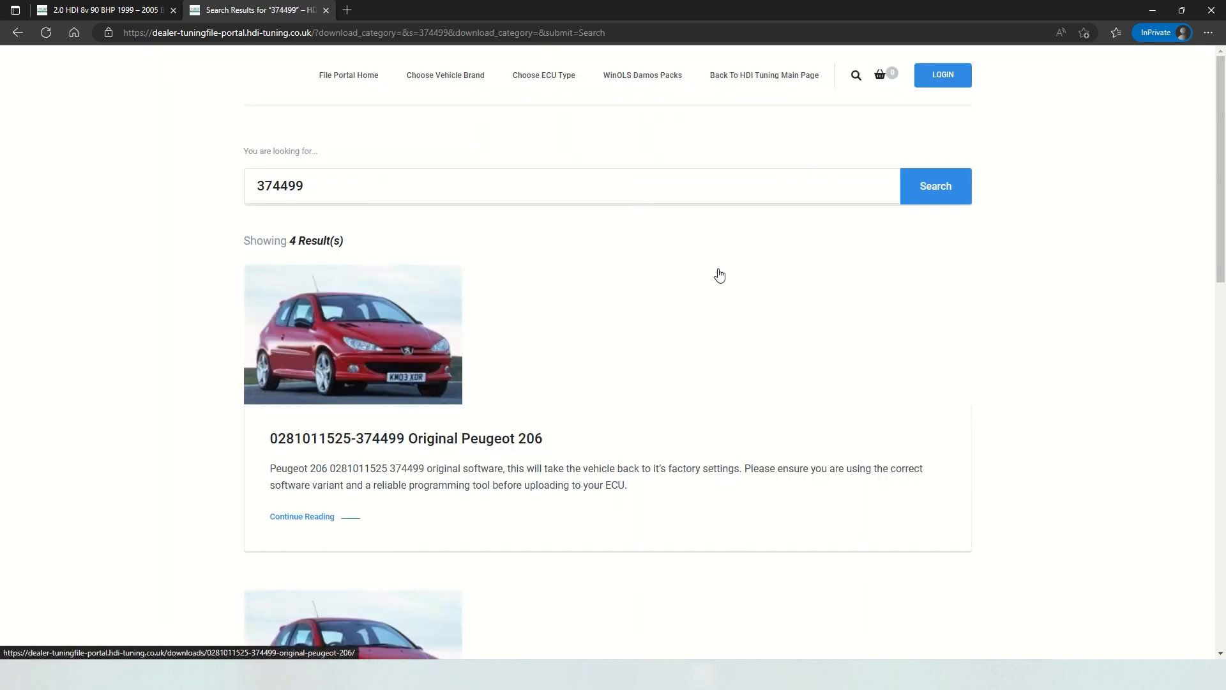
scroll("down", 3)
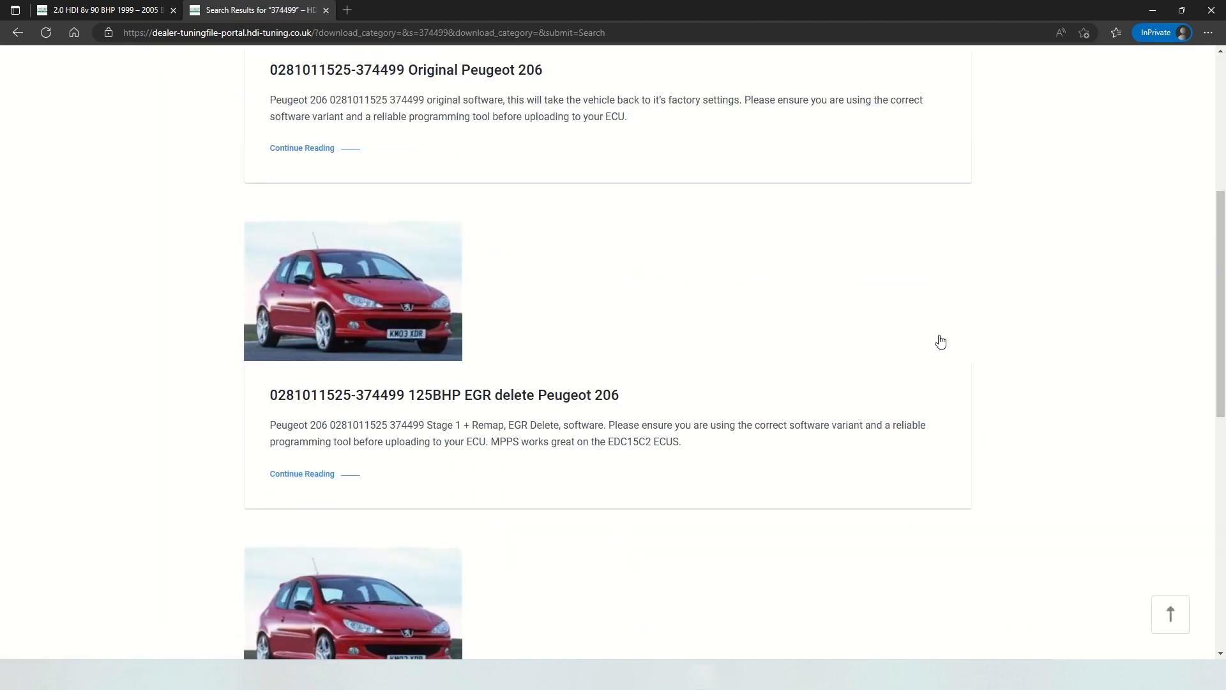
scroll("down", 3)
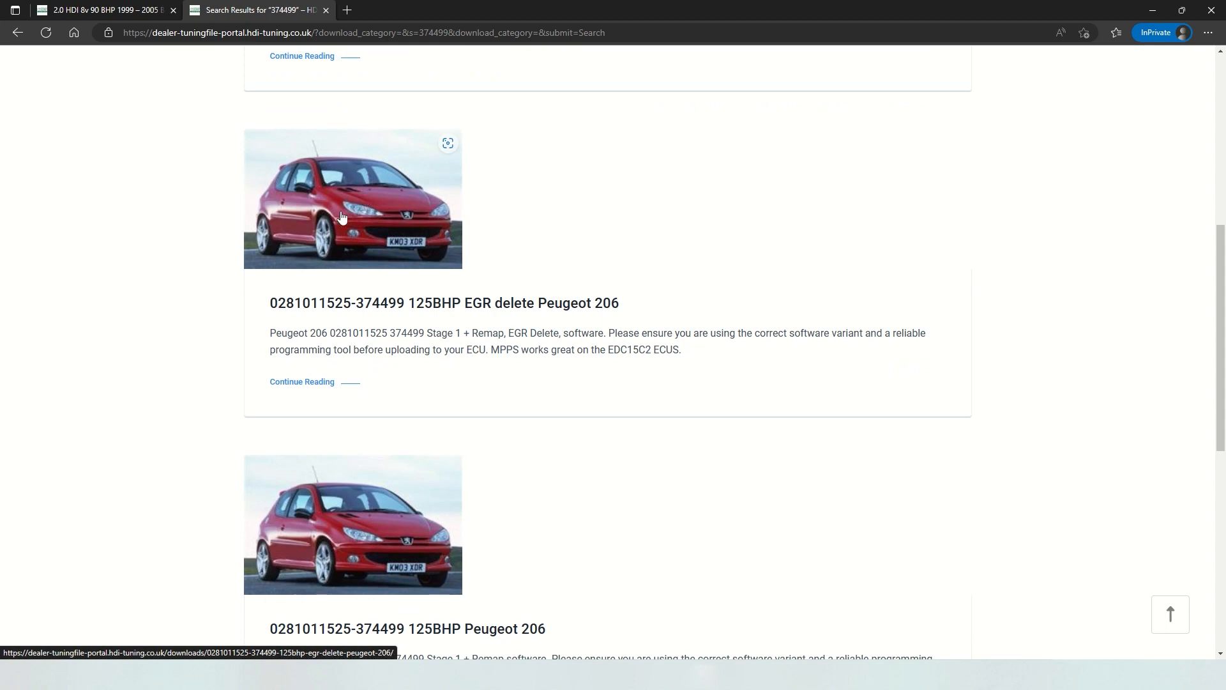
mouse_move(692, 353)
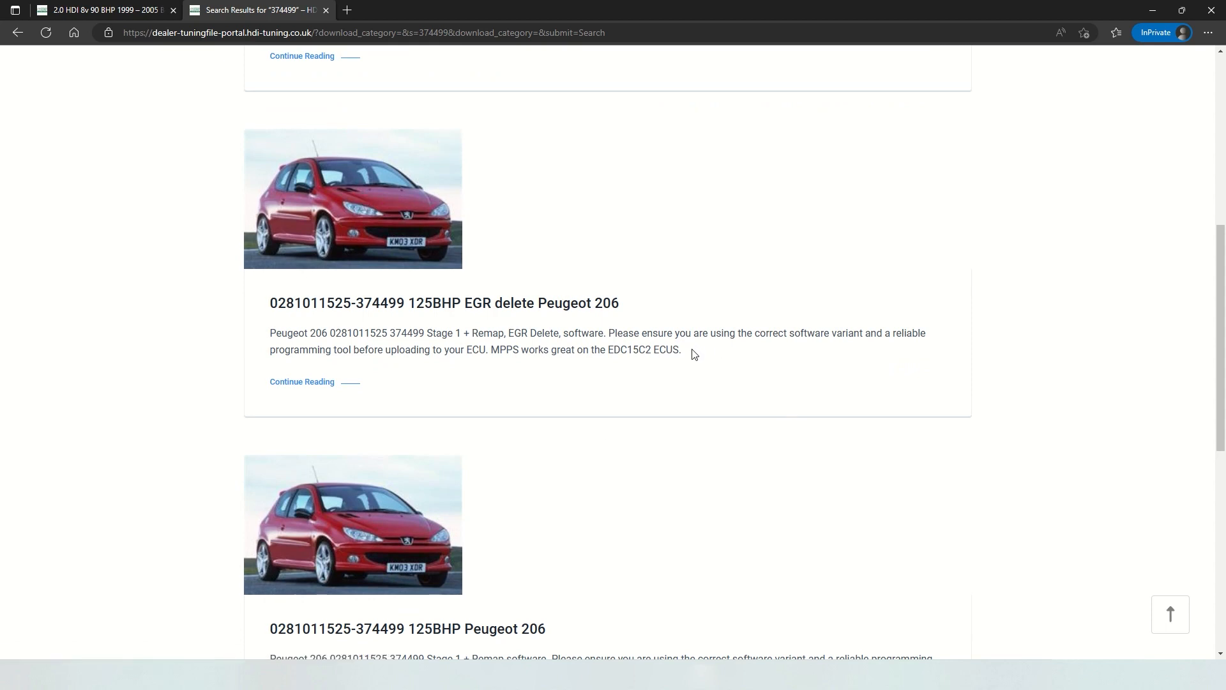
mouse_move(450, 314)
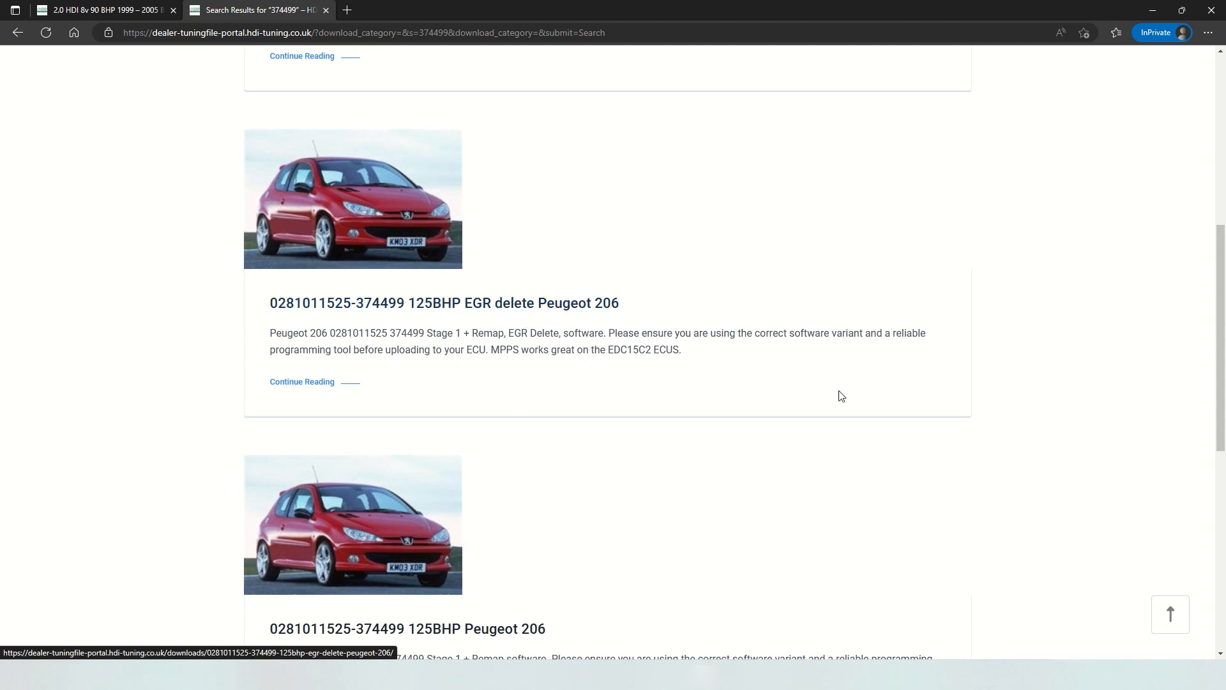
scroll("down", 3)
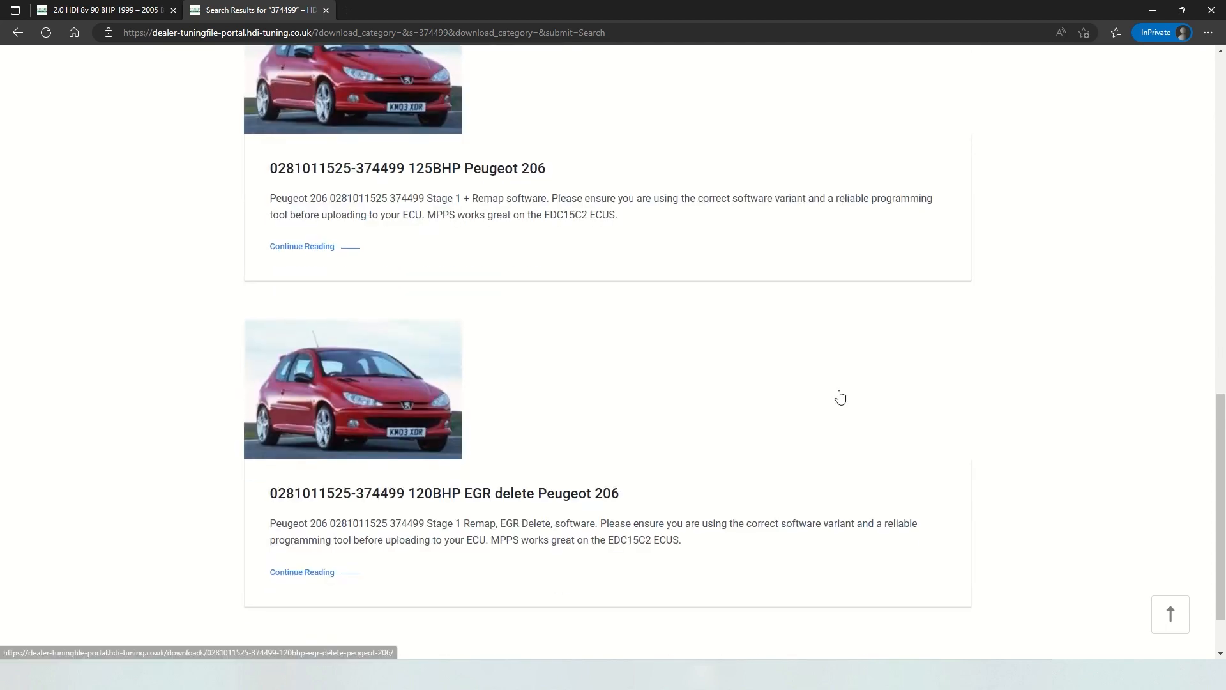
scroll("up", 3)
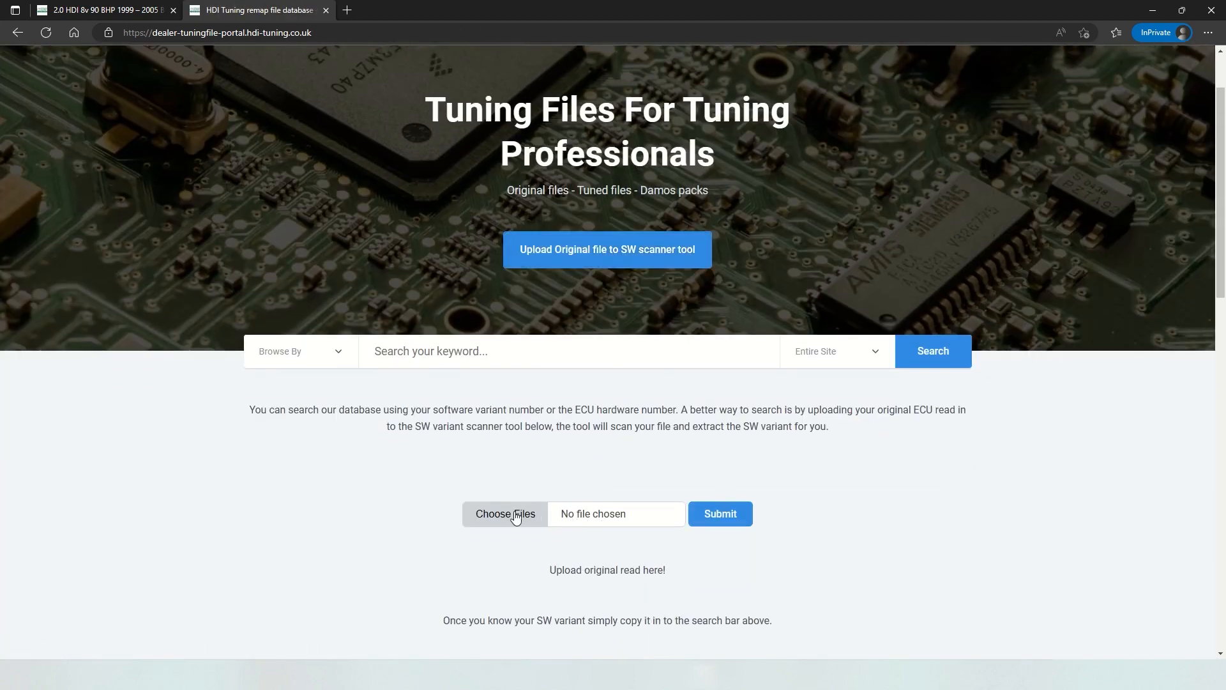
Upload and scan Citroen C5.bin, then search its variant 353818 to list the 7 matching files
left_click(506, 514)
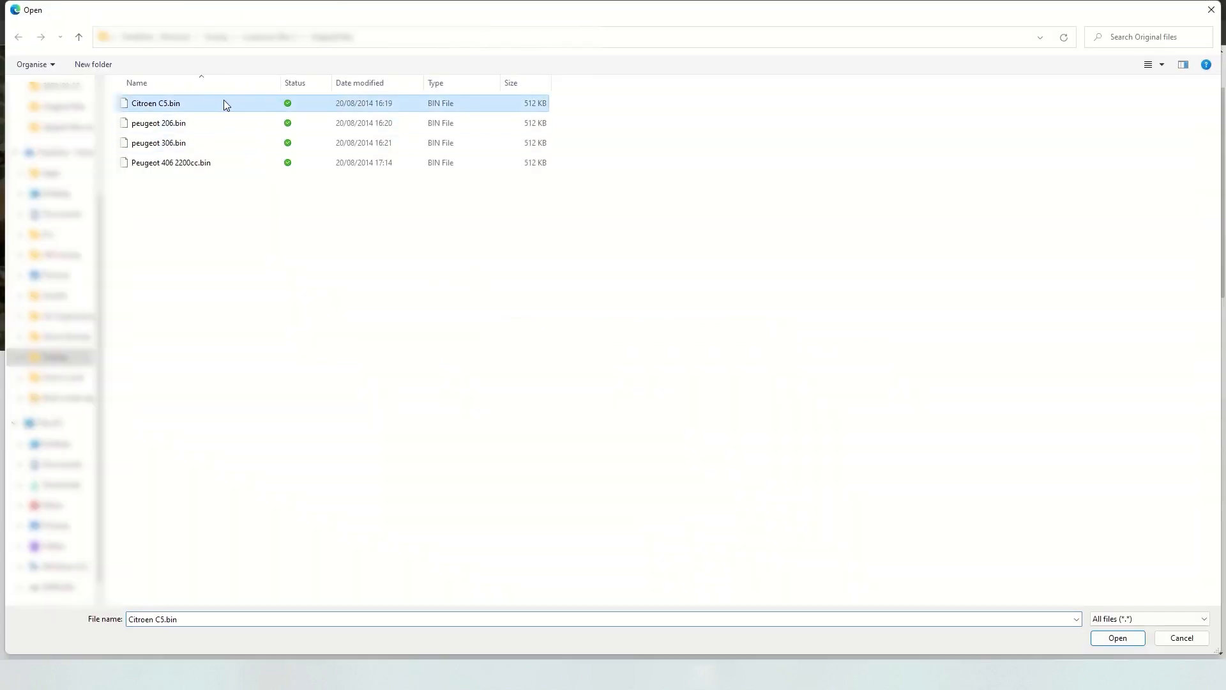
left_click(1117, 638)
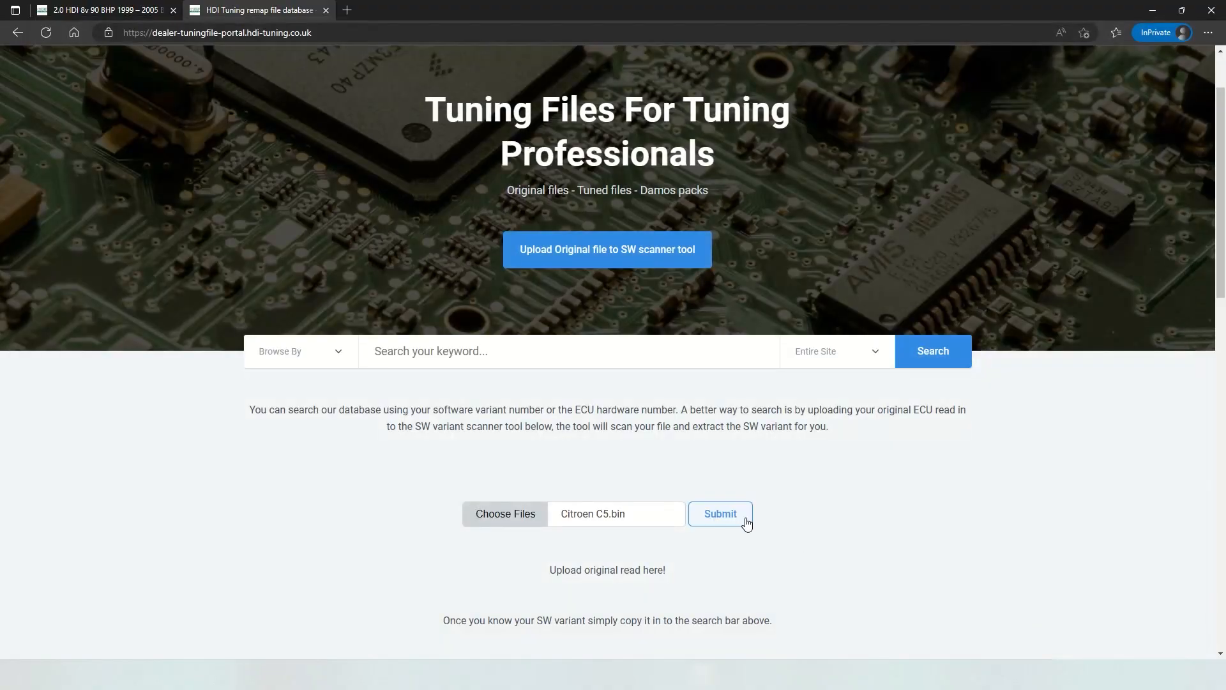
left_click(719, 514)
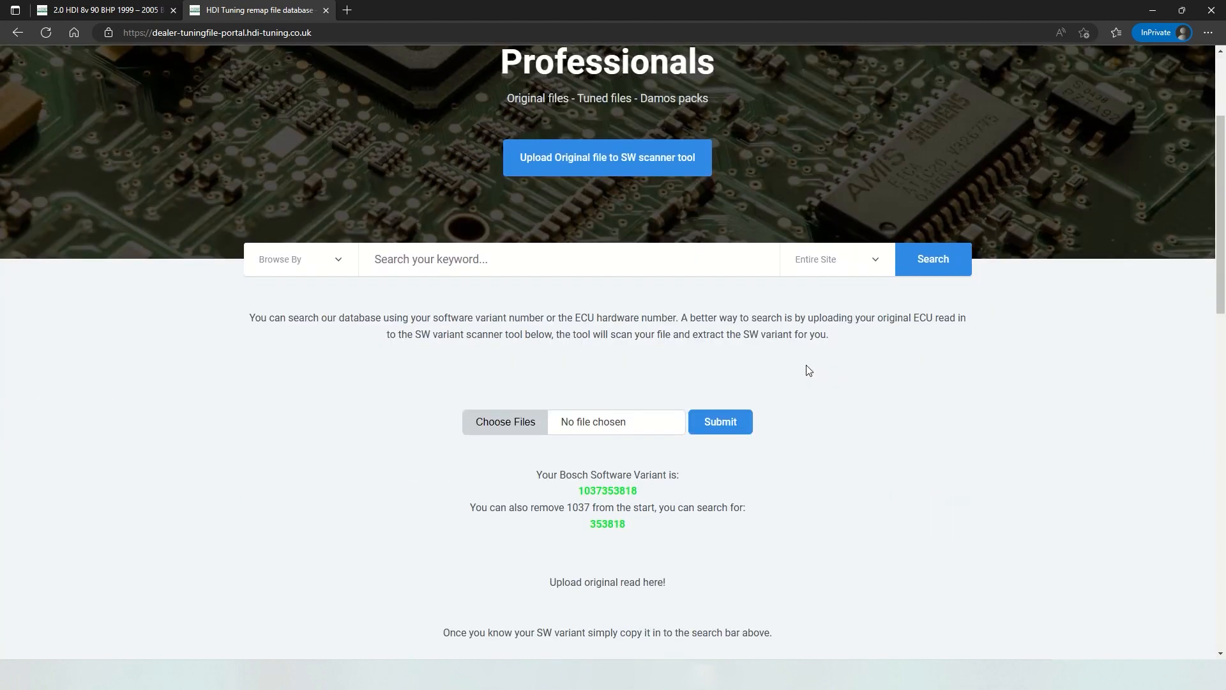
double_click(607, 524)
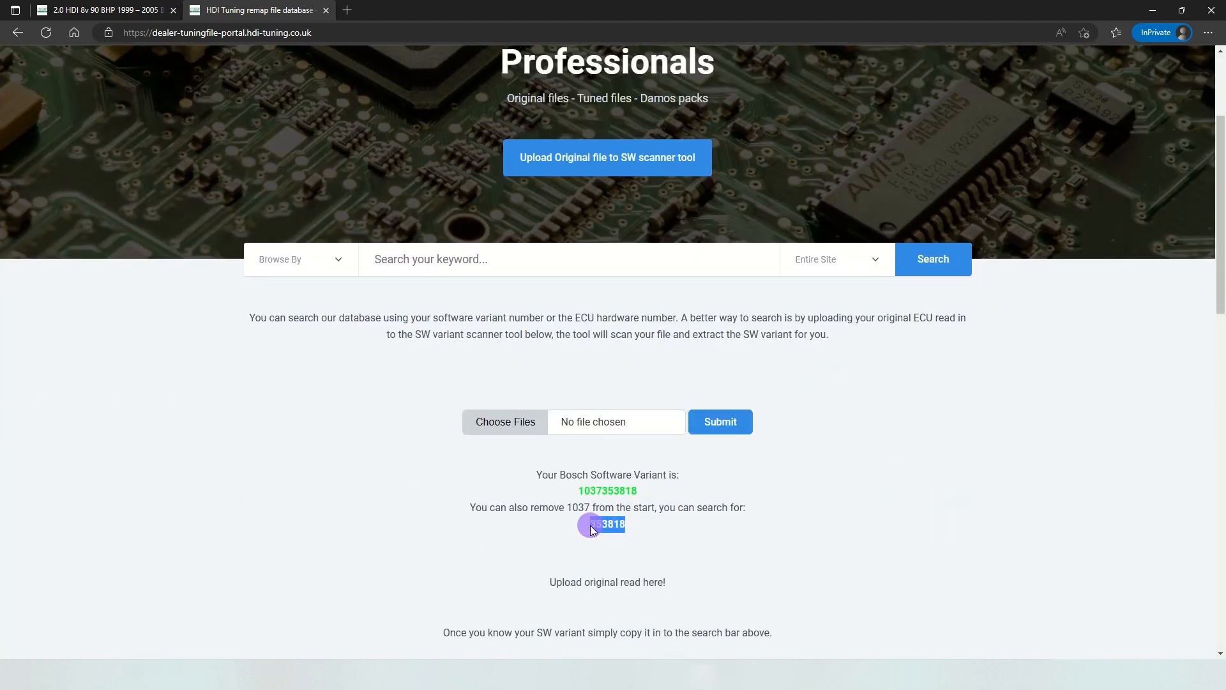
left_click(467, 259)
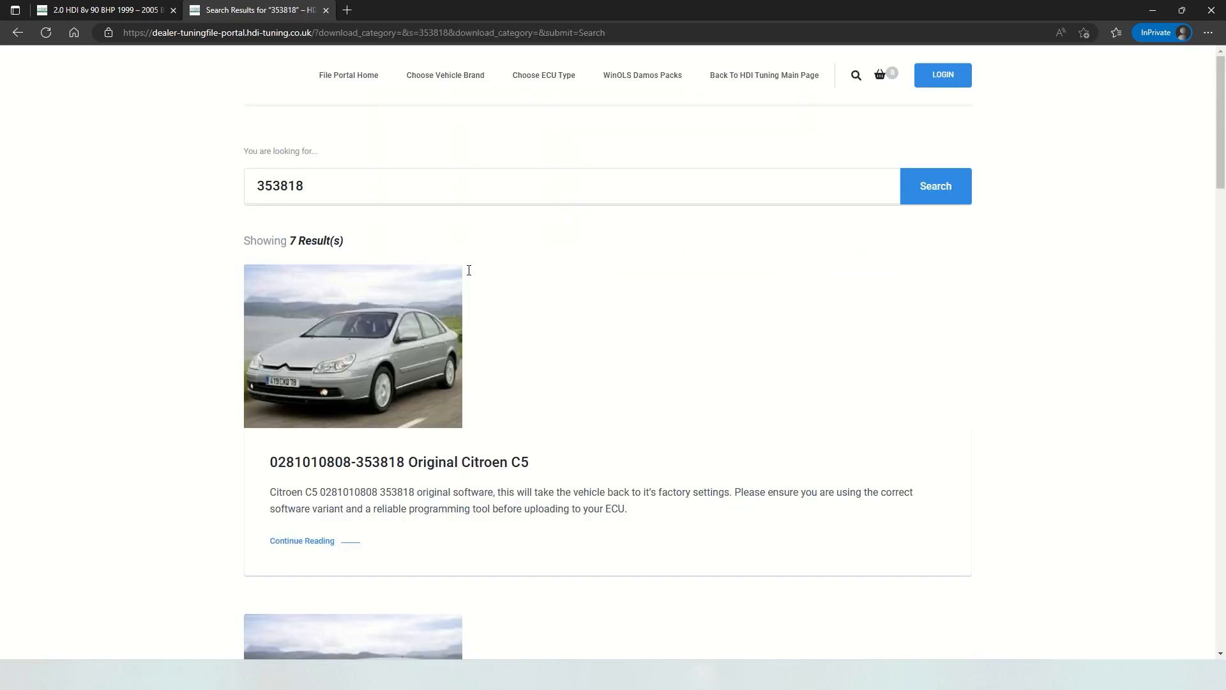
mouse_move(731, 506)
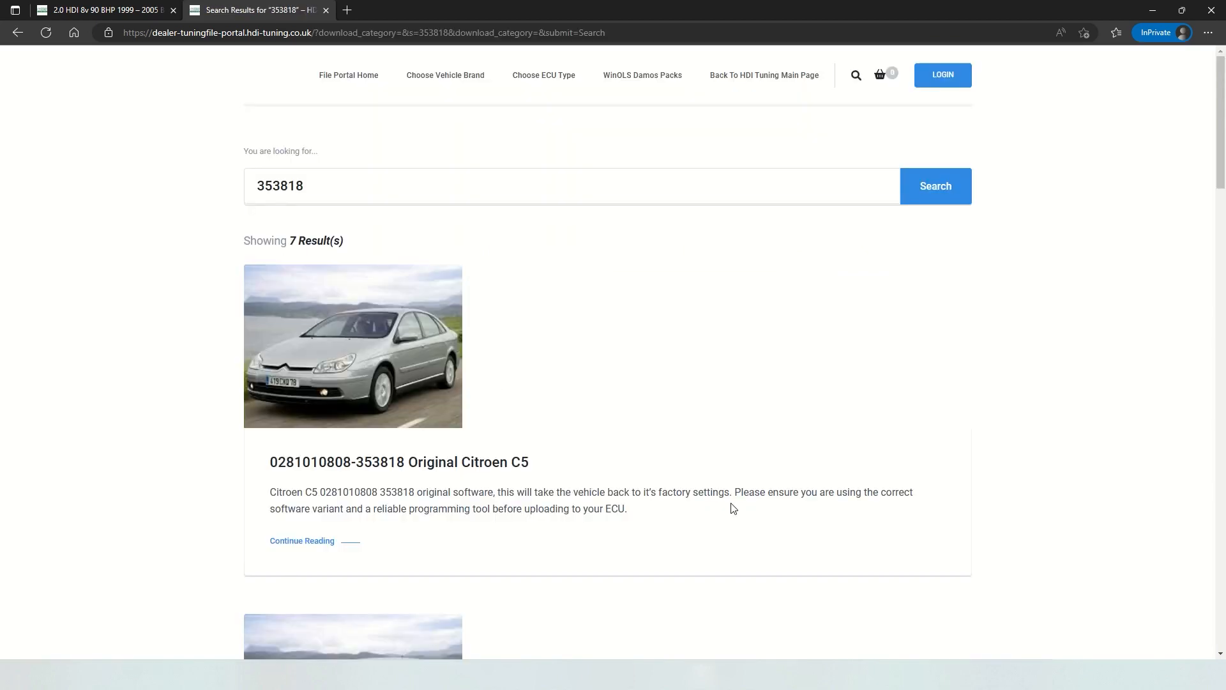
scroll("down", 3)
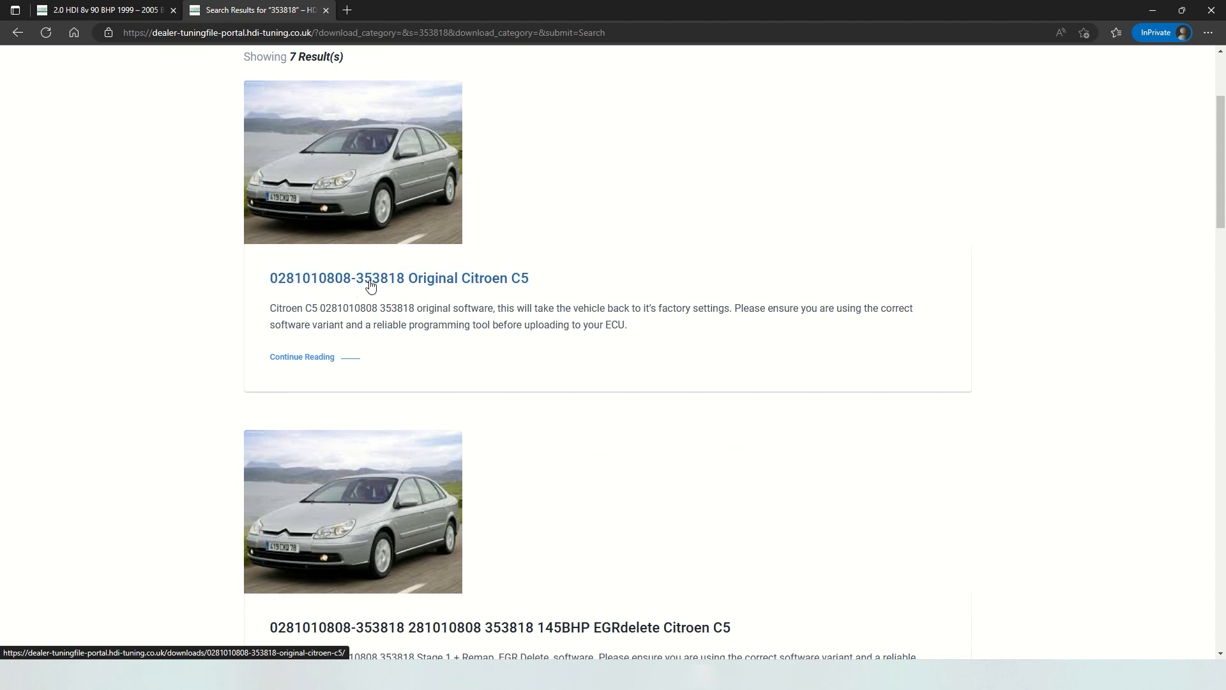
mouse_move(736, 387)
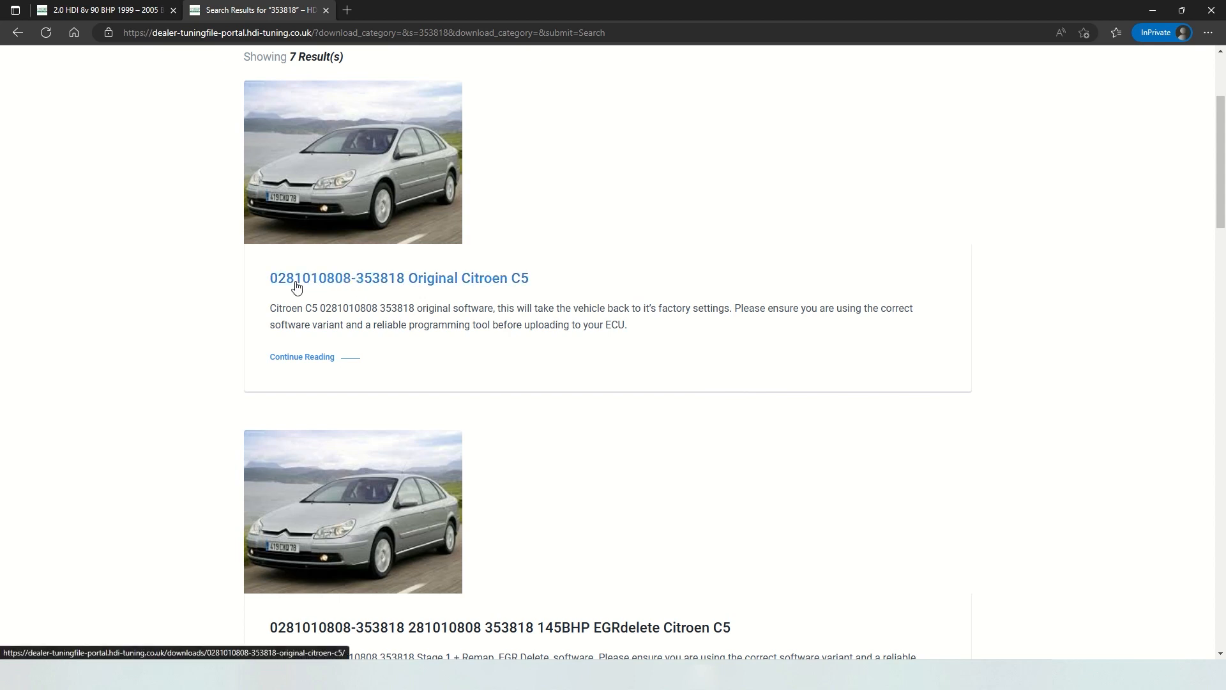
mouse_move(303, 287)
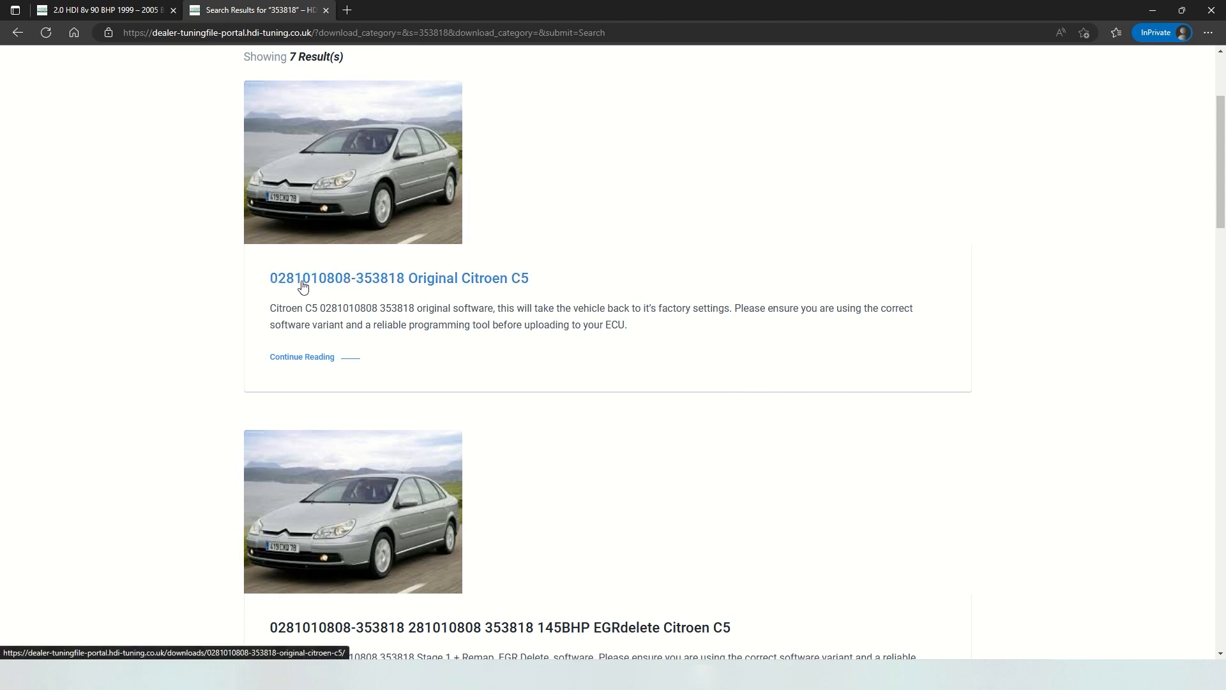
scroll("down", 3)
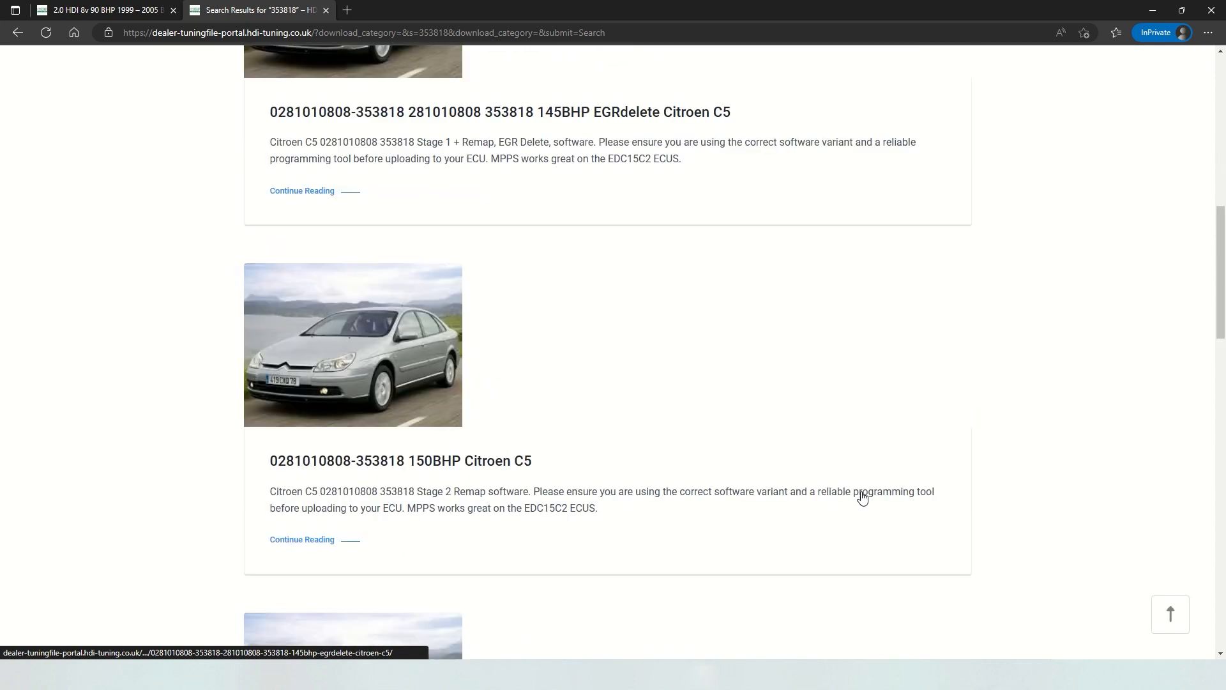
scroll("down", 3)
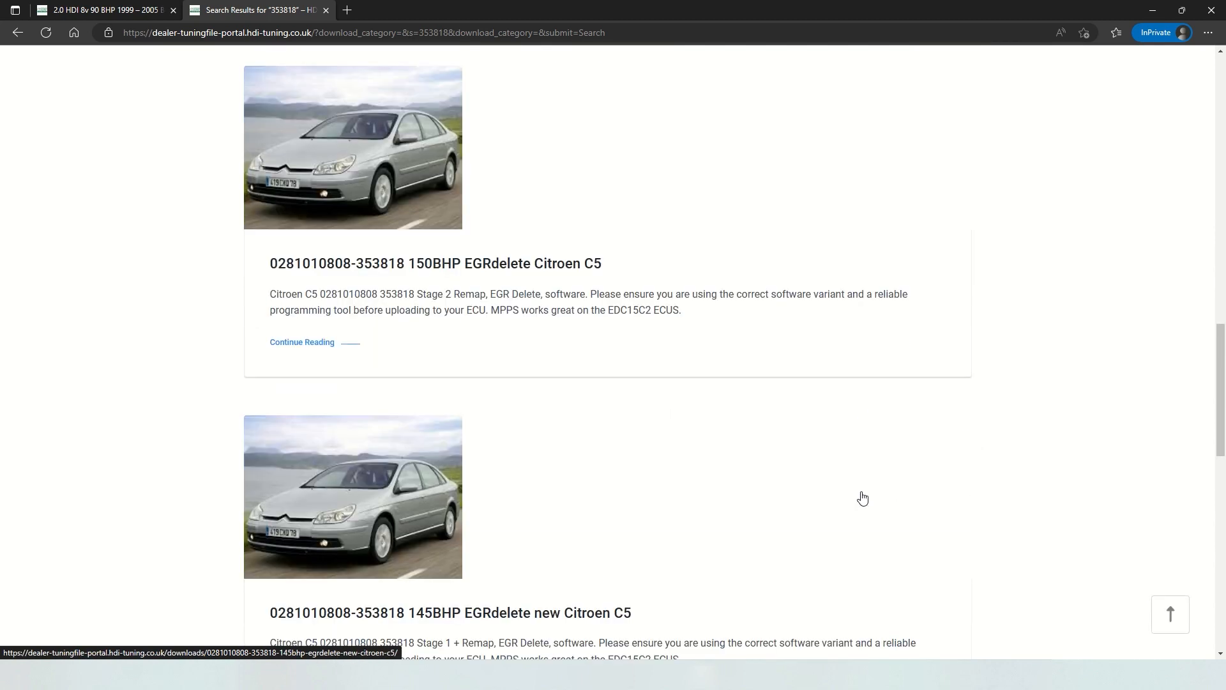
scroll("down", 3)
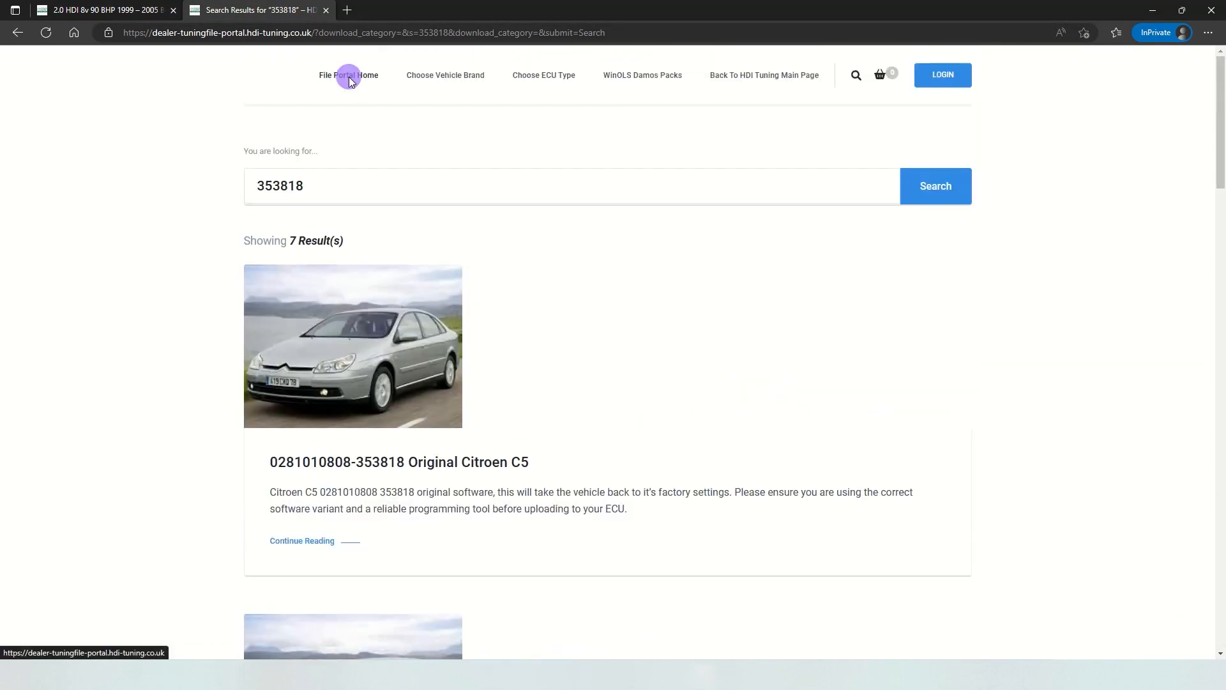
Upload and scan Peugeot 406 2200cc.bin, then search its variant 353775 to list 4 results
left_click(348, 75)
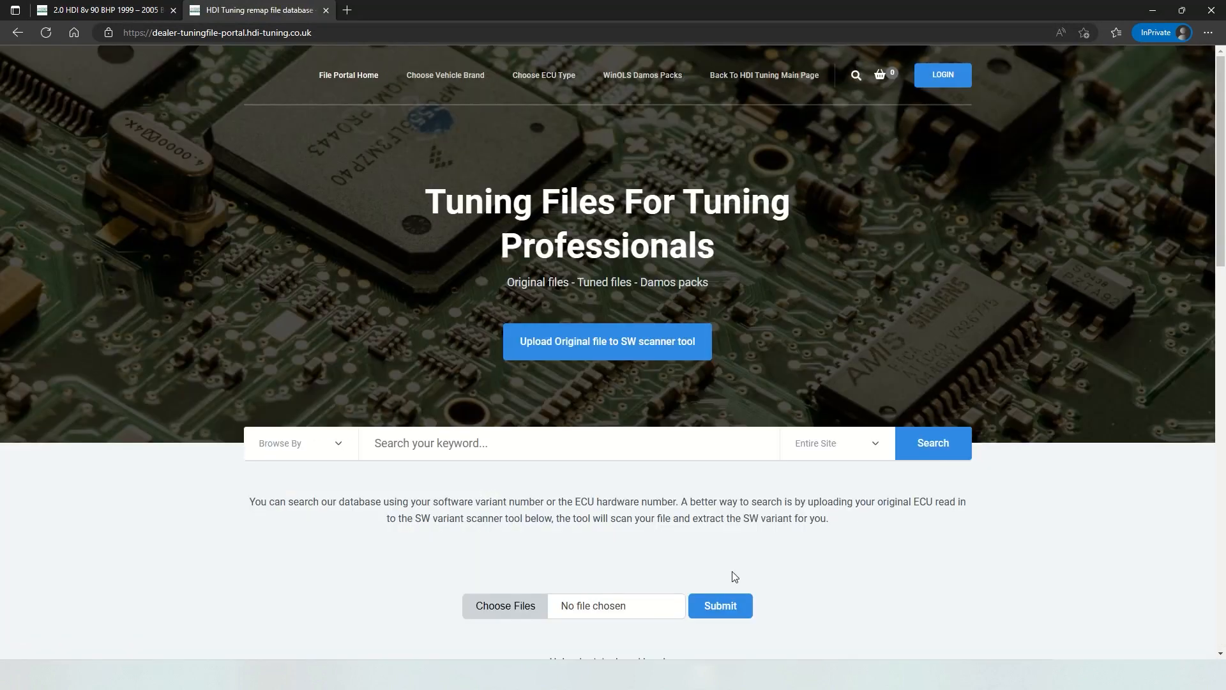
left_click(505, 605)
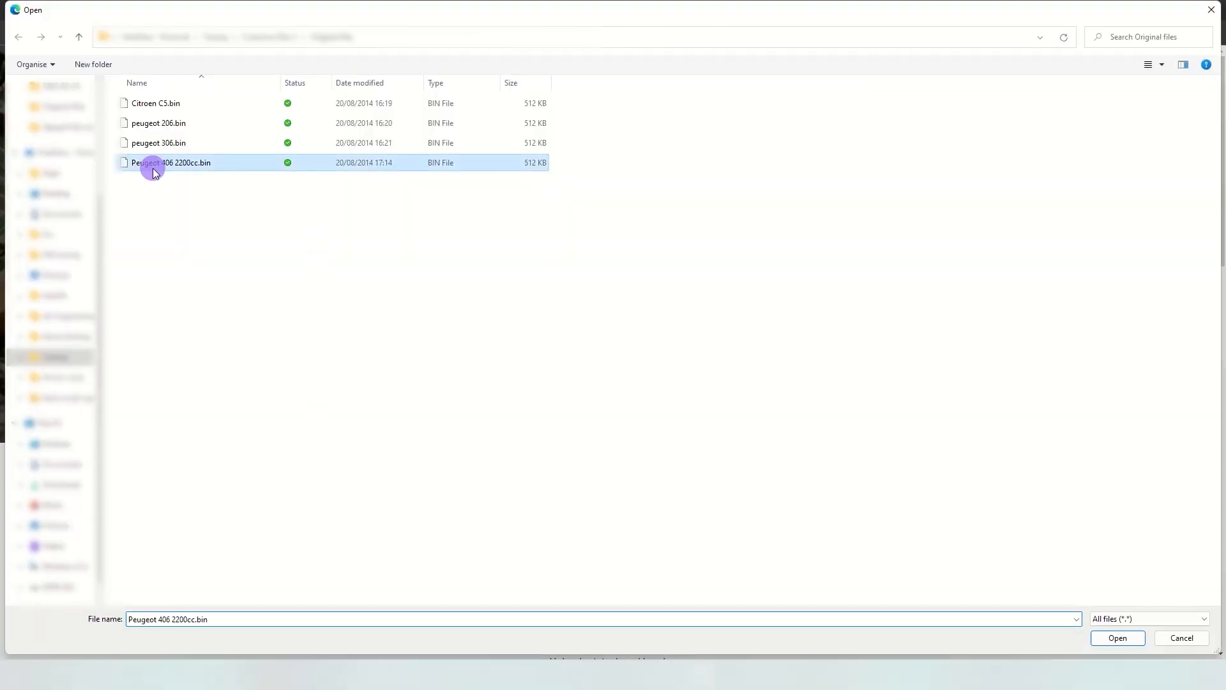
left_click(1118, 638)
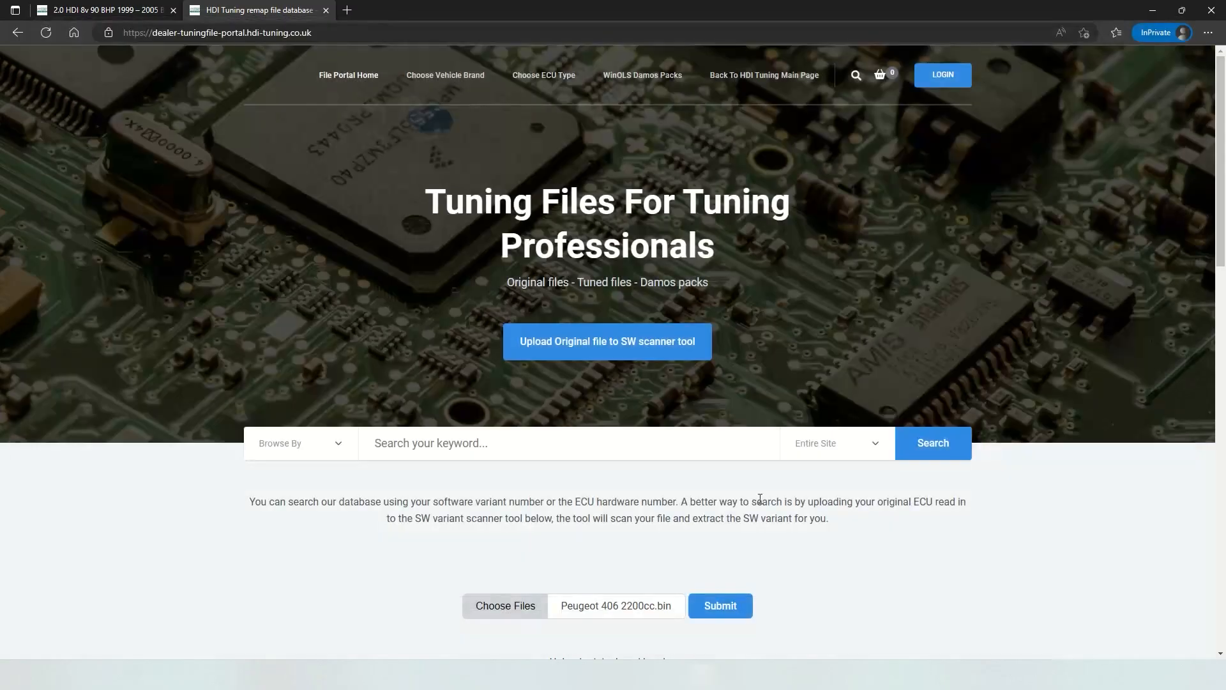
left_click(720, 606)
type("353775")
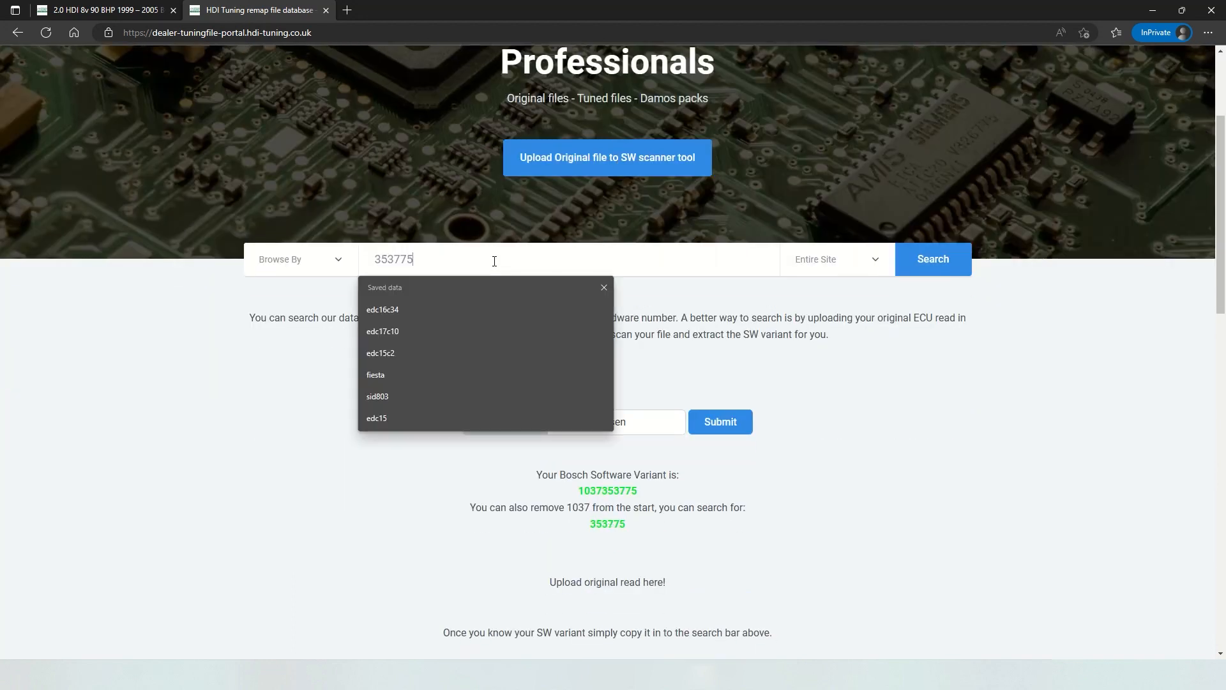
left_click(933, 259)
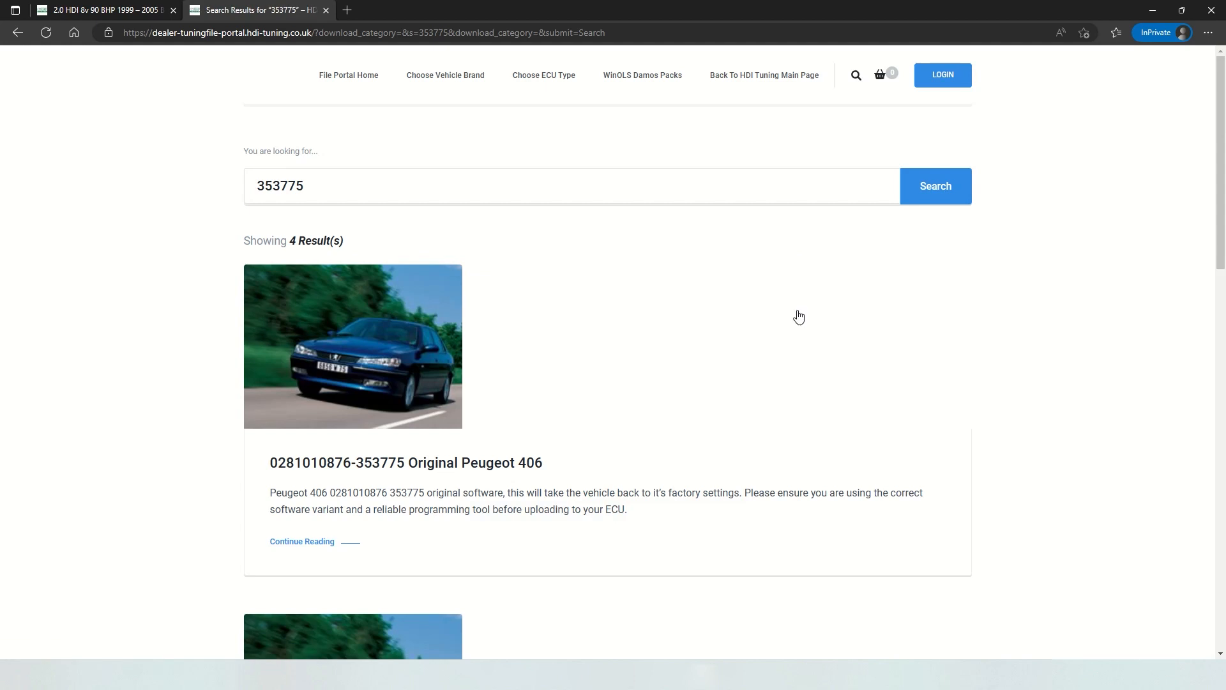
scroll("down", 3)
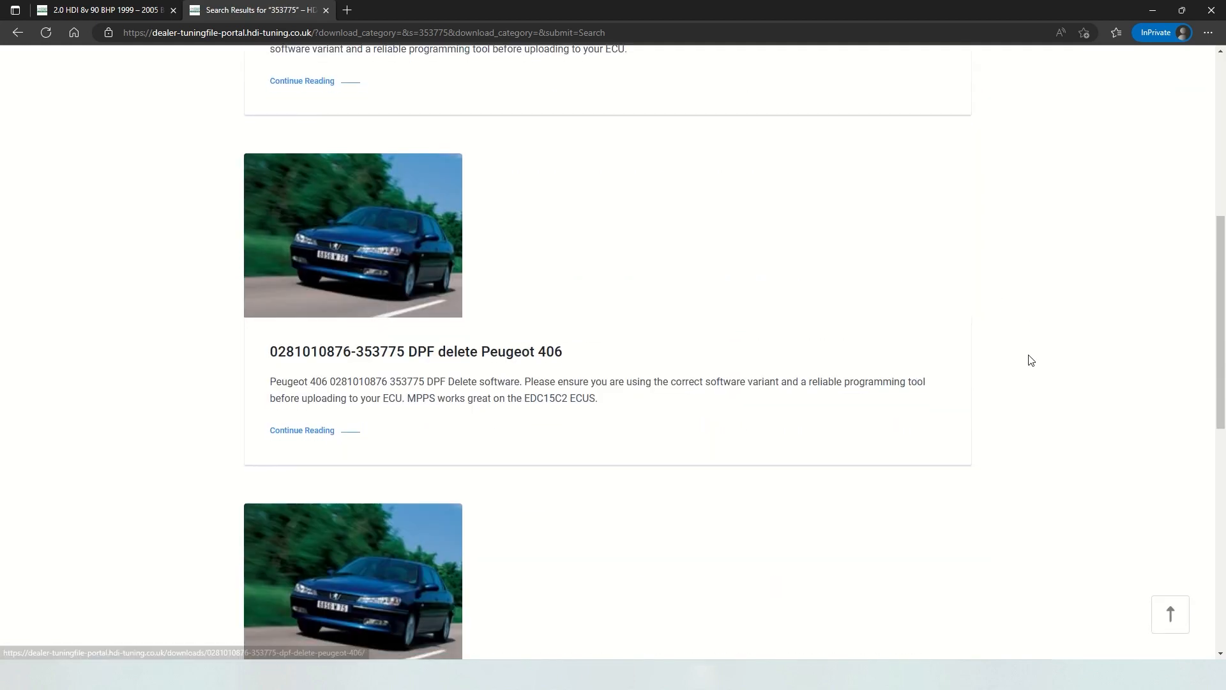
scroll("down", 3)
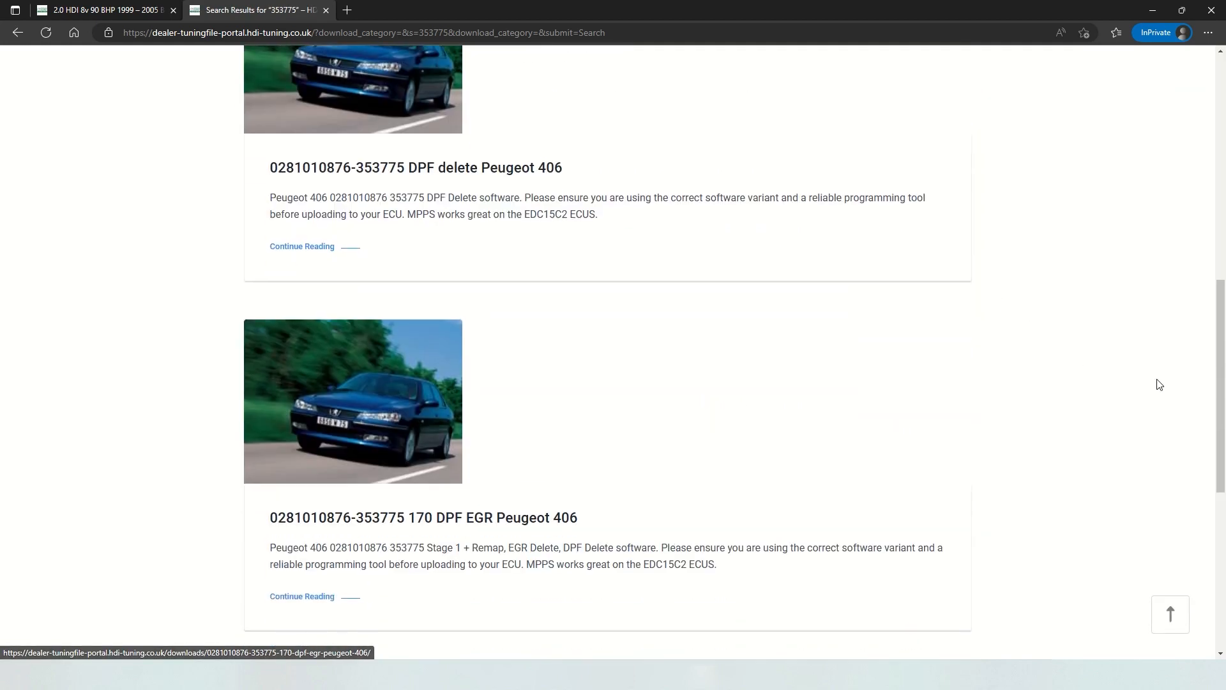
scroll("down", 3)
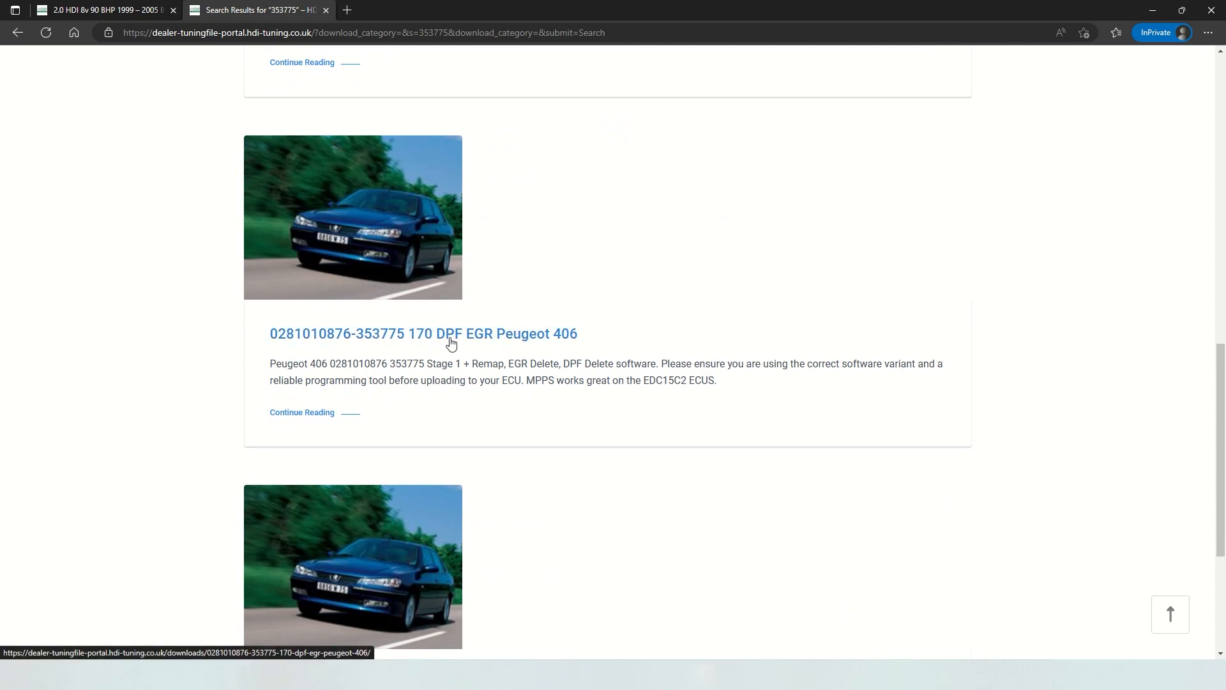
left_click(452, 334)
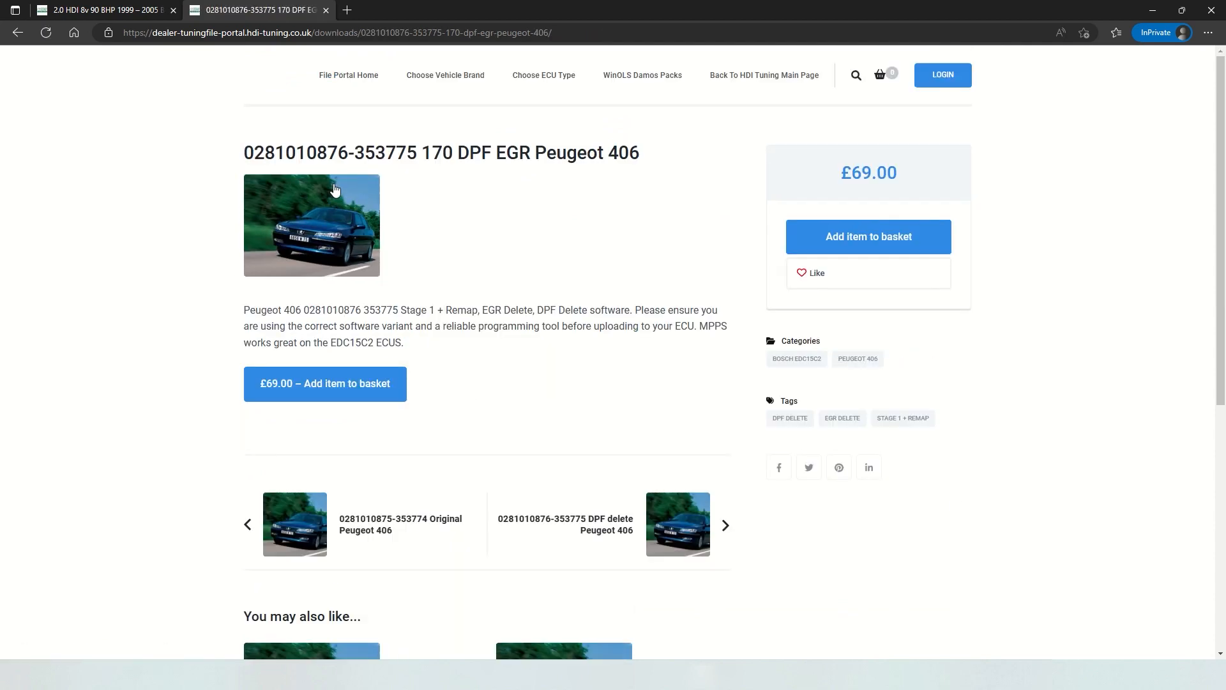
mouse_move(603, 378)
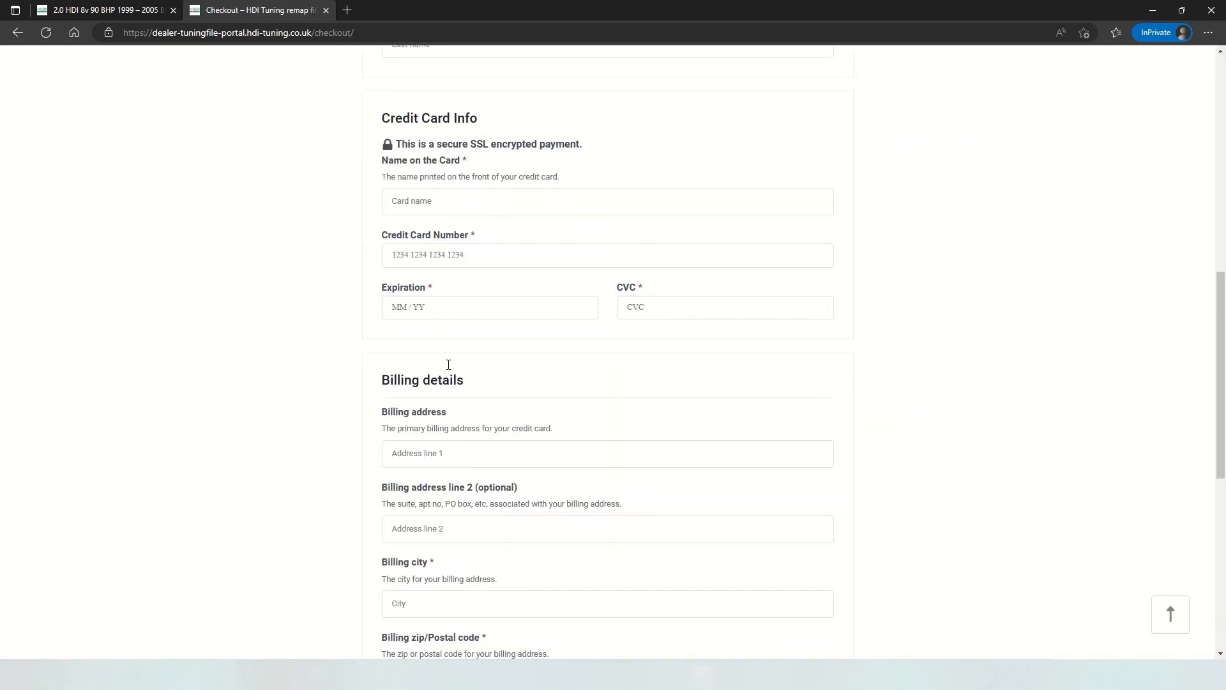
scroll("down", 3)
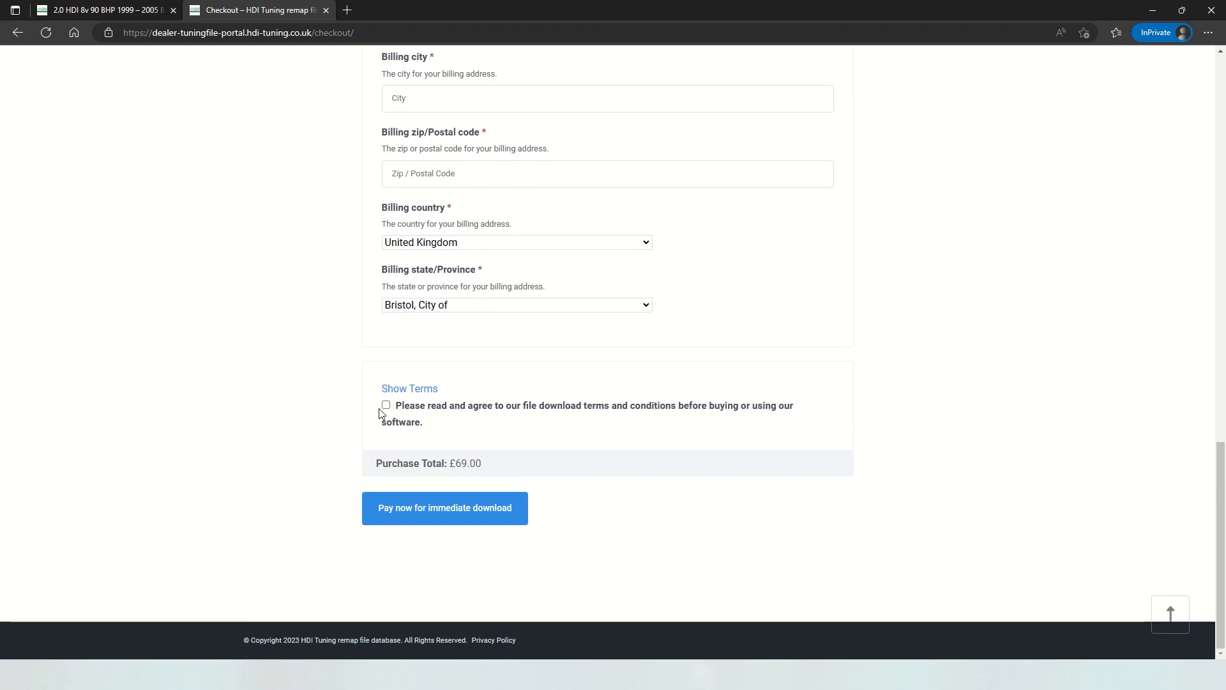
mouse_move(408, 396)
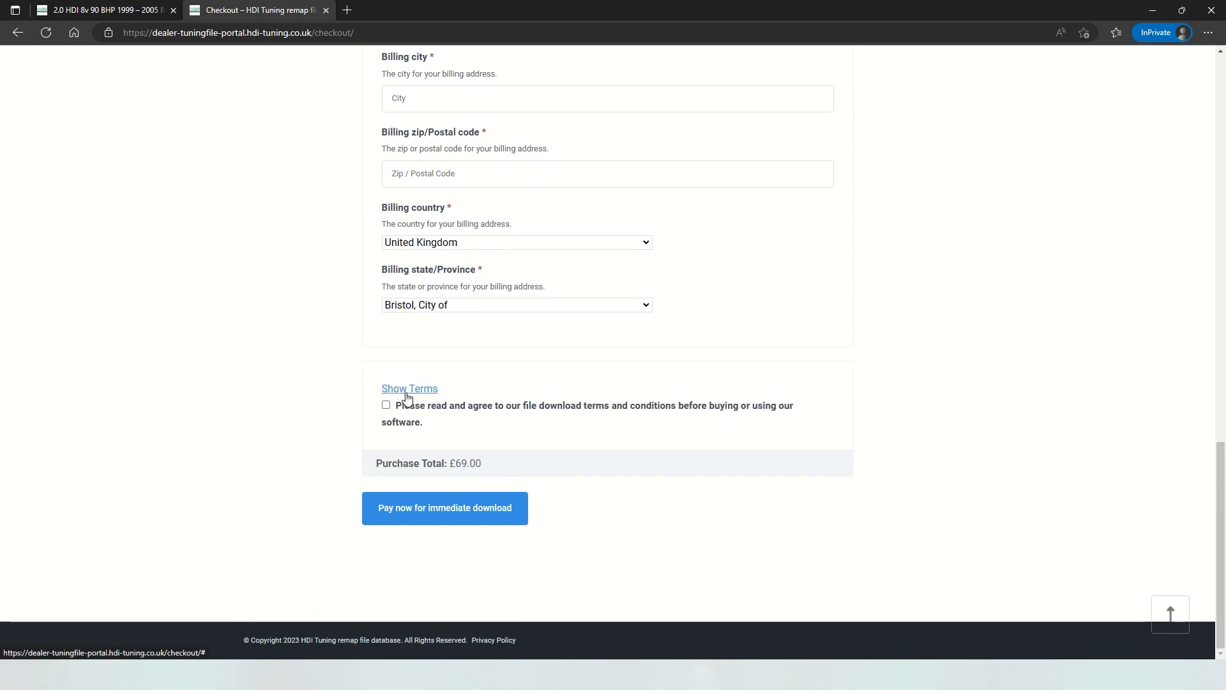
mouse_move(426, 517)
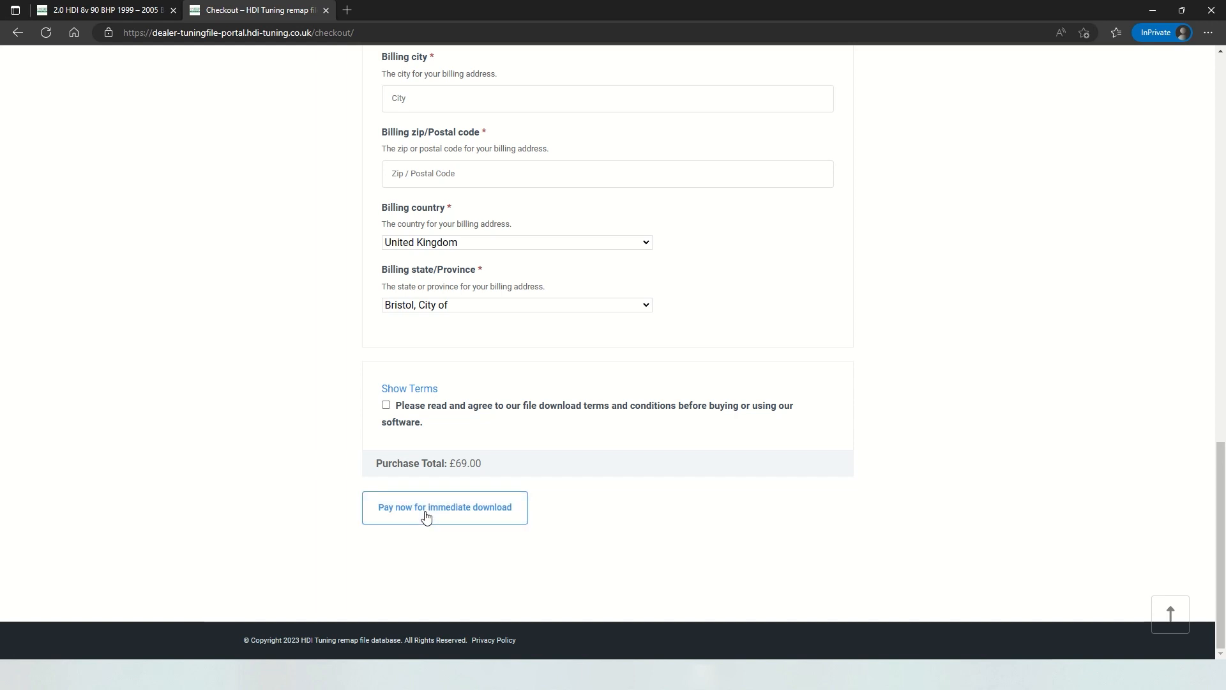